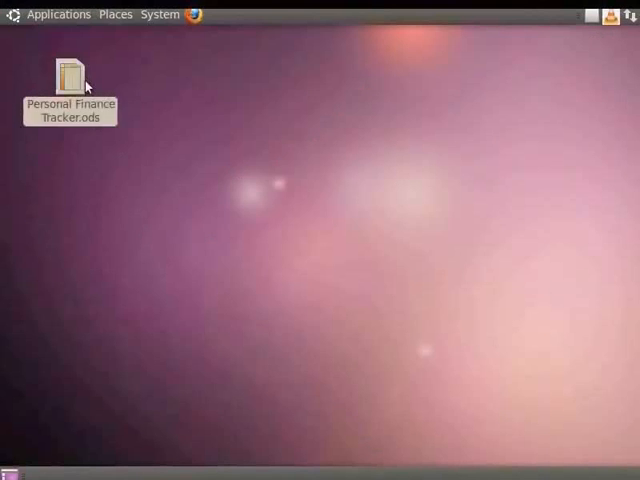
Open Personal Finance Tracker.ods from the desktop in LibreOffice Calc
double_click(70, 75)
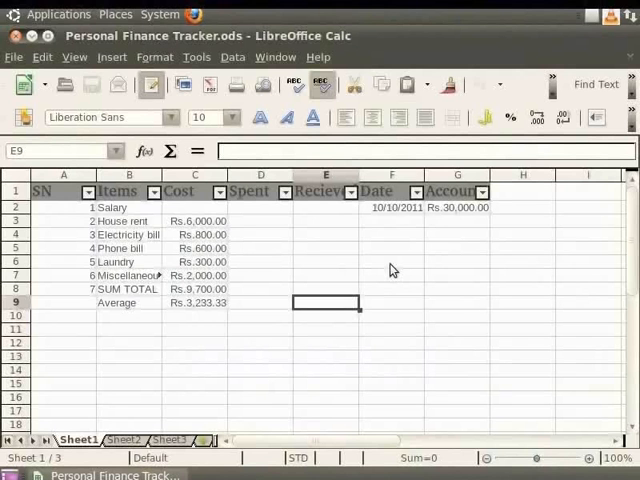
mouse_move(14, 56)
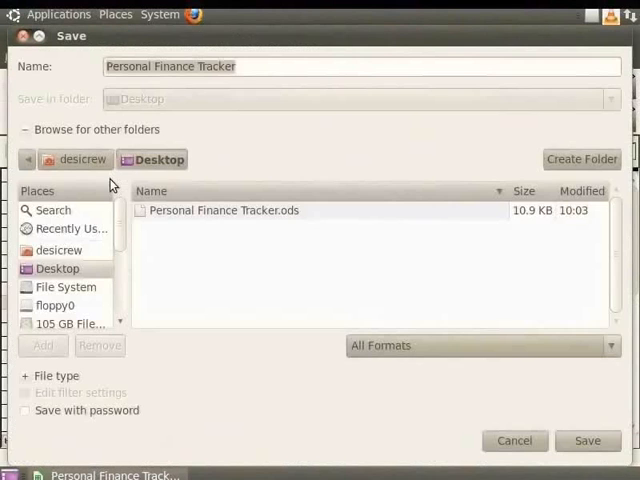
mouse_move(84, 267)
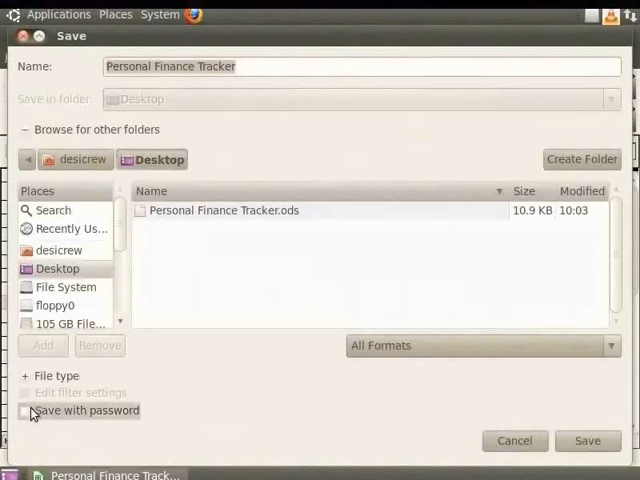
Save Personal Finance Tracker over the existing file with an open password set
left_click(26, 410)
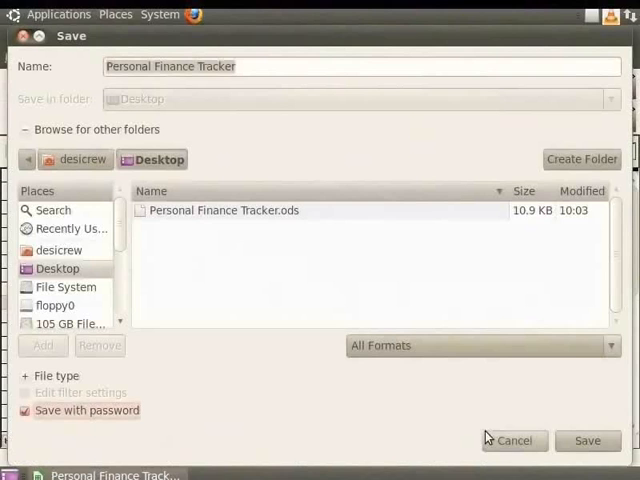
left_click(587, 440)
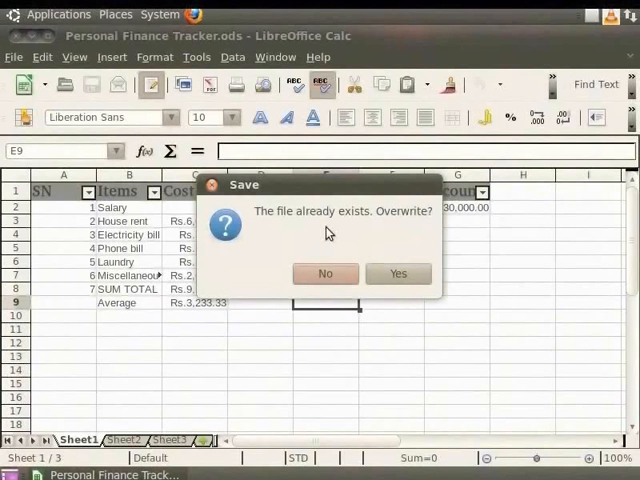
mouse_move(357, 234)
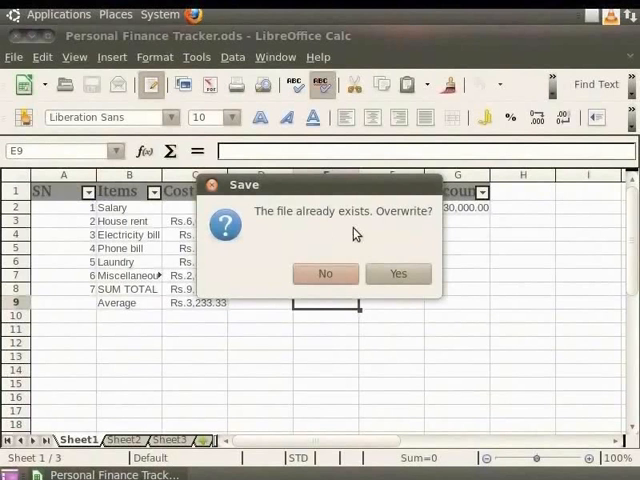
left_click(397, 273)
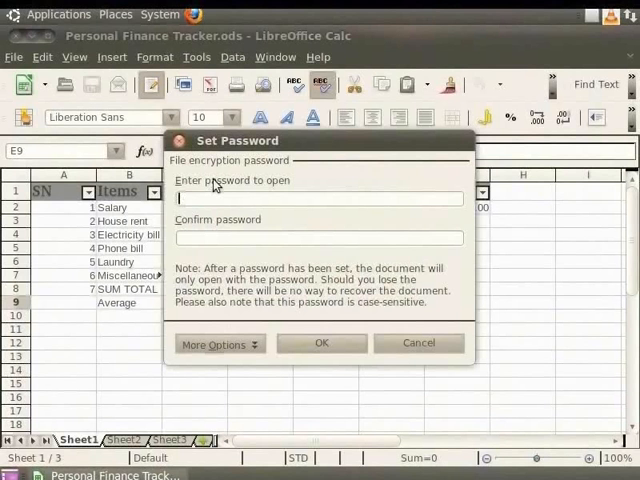
type("*")
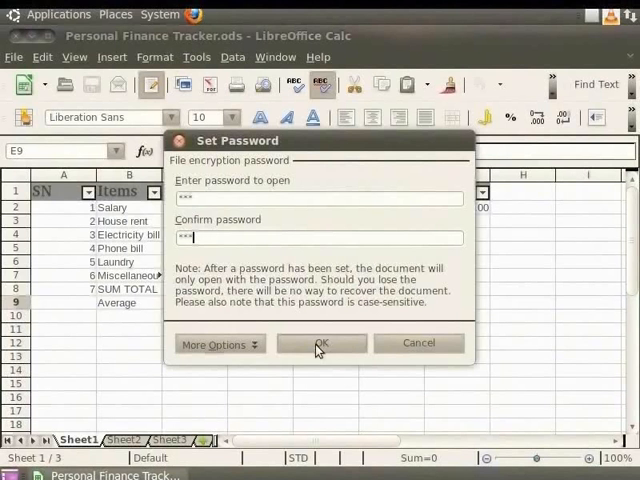
left_click(322, 343)
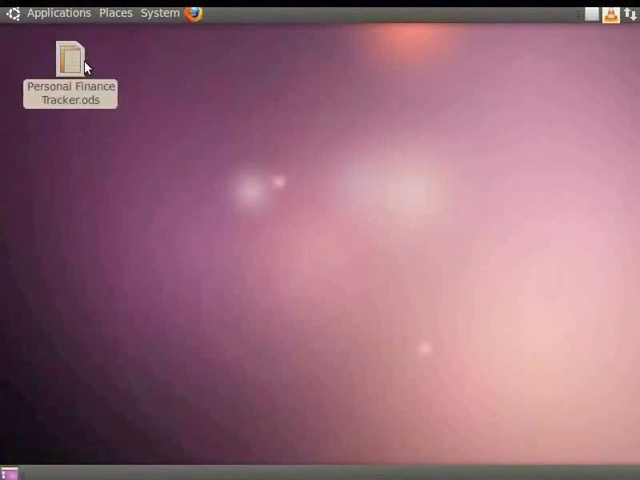
Reopen the protected file, dismiss the wrong-password error, and enter the correct password
double_click(69, 54)
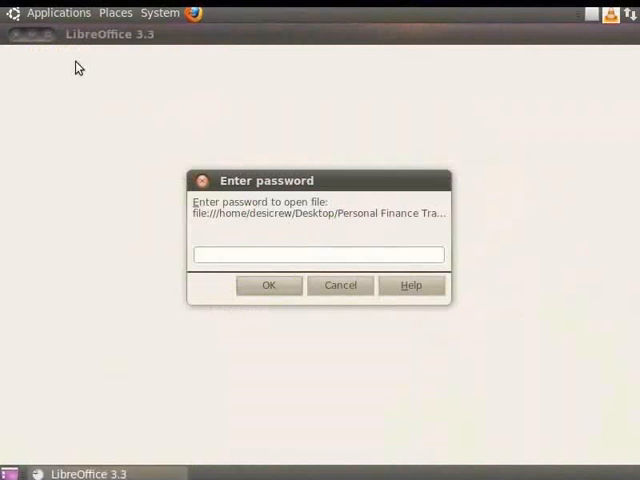
mouse_move(340, 190)
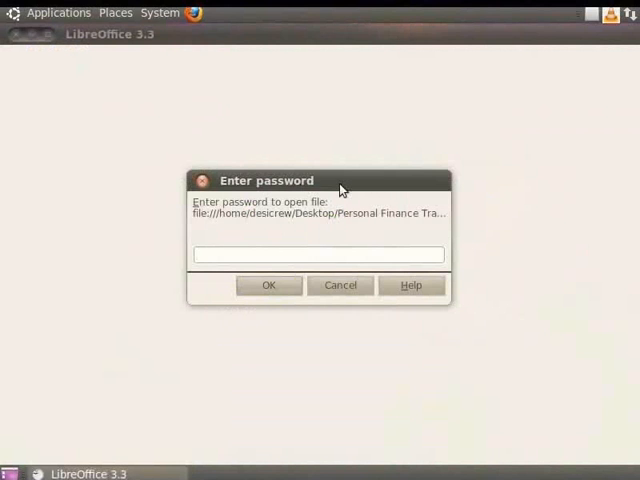
type("*")
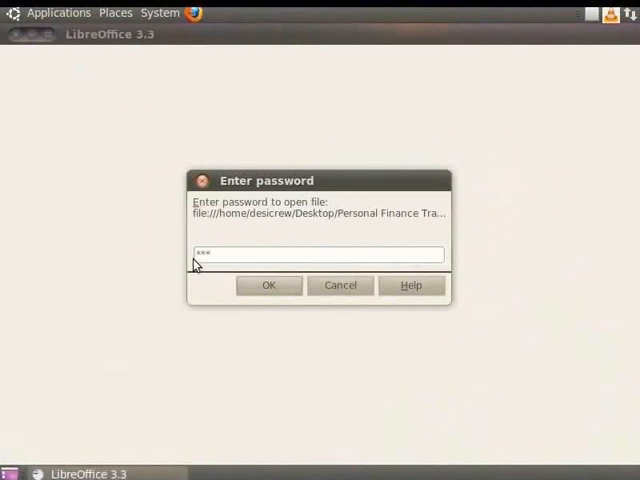
left_click(268, 285)
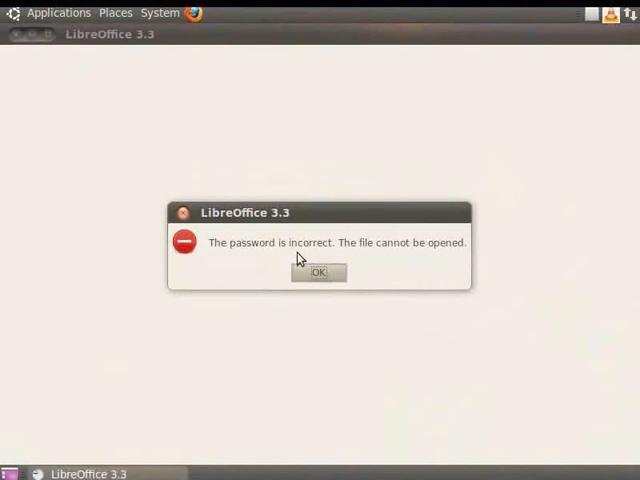
mouse_move(345, 261)
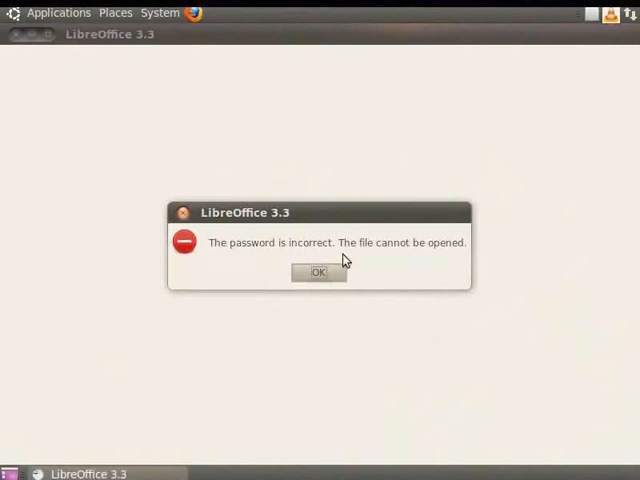
left_click(317, 272)
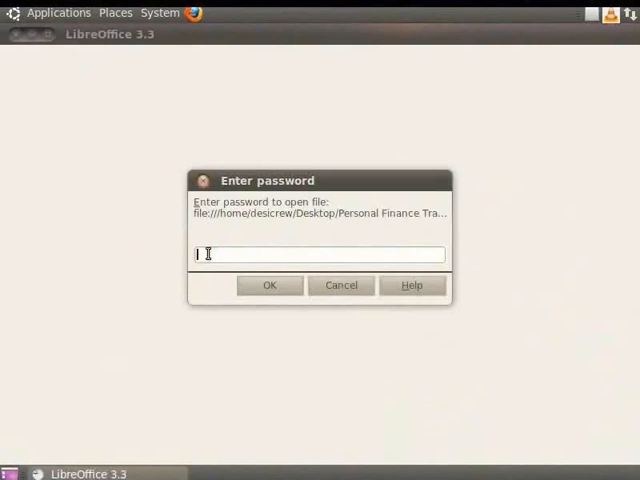
type("***")
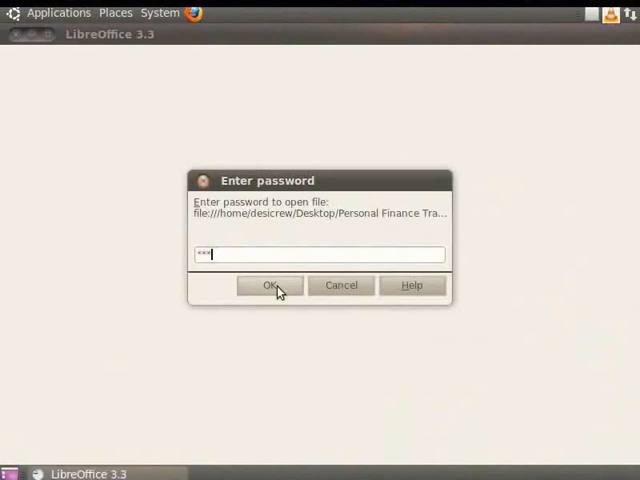
left_click(267, 285)
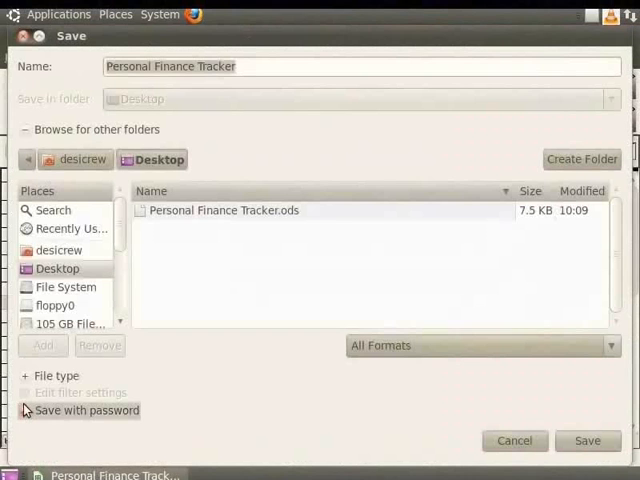
mouse_move(278, 438)
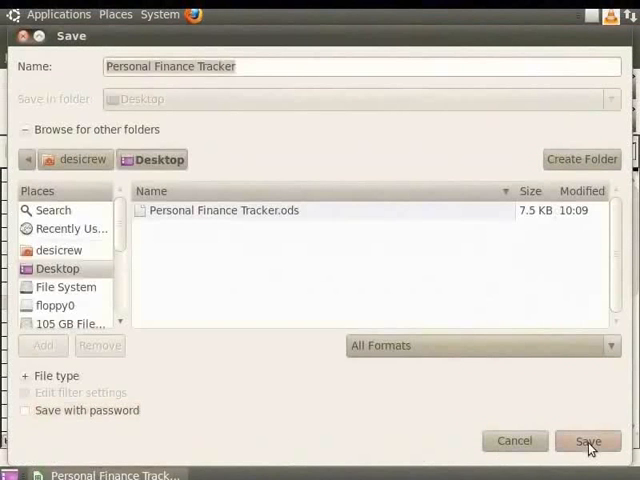
Overwrite the file without a password, then reopen Personal Finance Tracker from the desktop
left_click(587, 441)
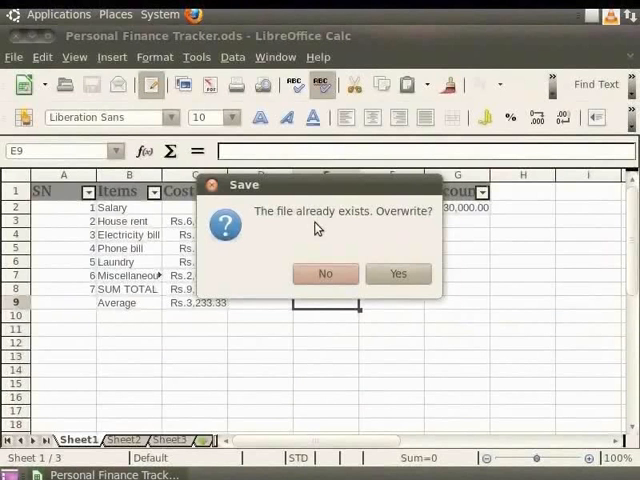
left_click(398, 273)
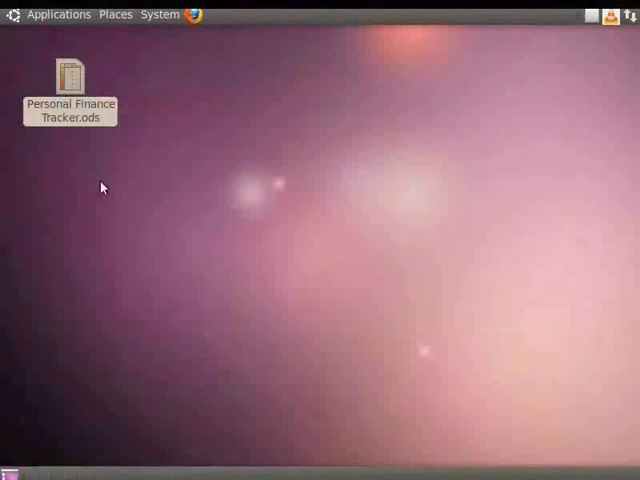
double_click(69, 76)
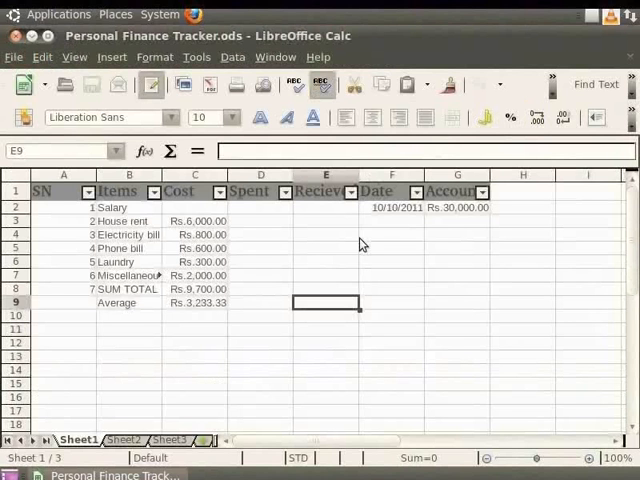
mouse_move(200, 57)
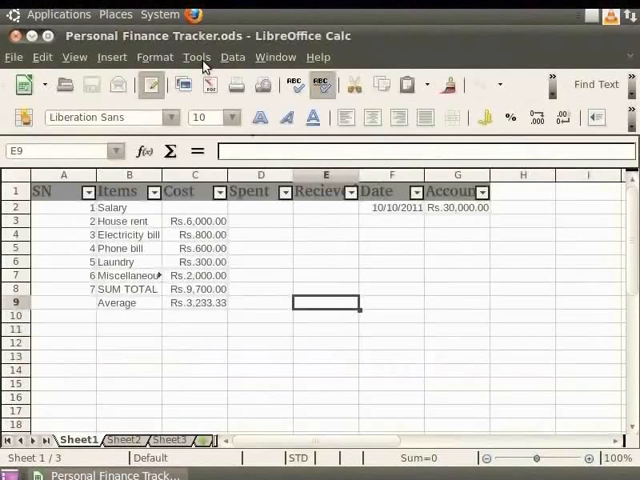
Password-protect Sheet1, disallowing selection of locked cells
left_click(197, 56)
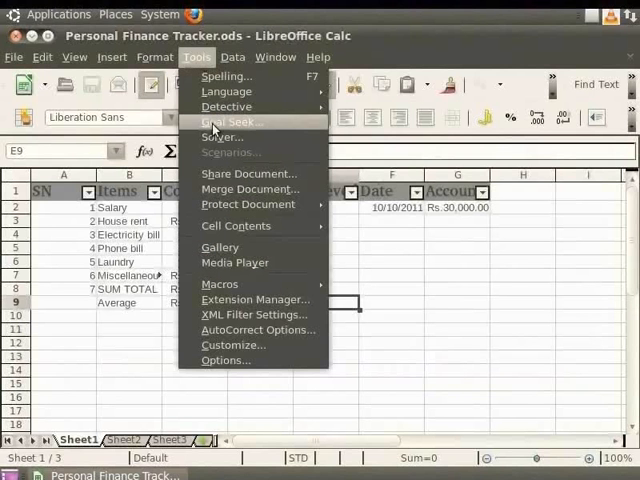
left_click(248, 204)
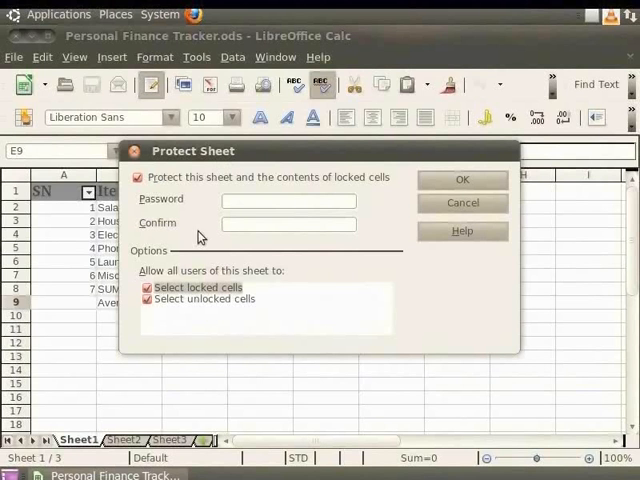
left_click(146, 287)
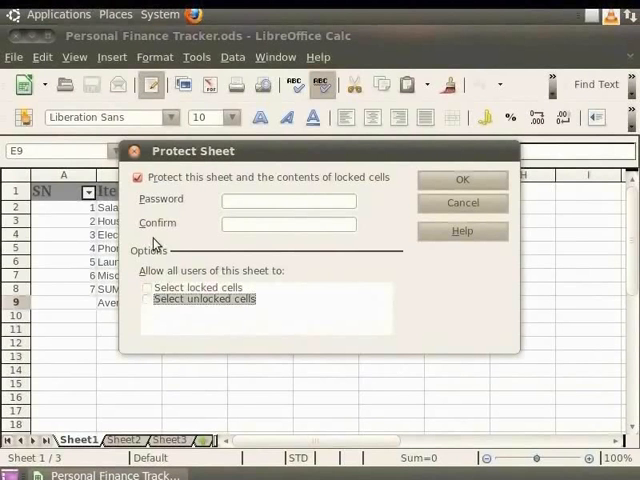
mouse_move(172, 210)
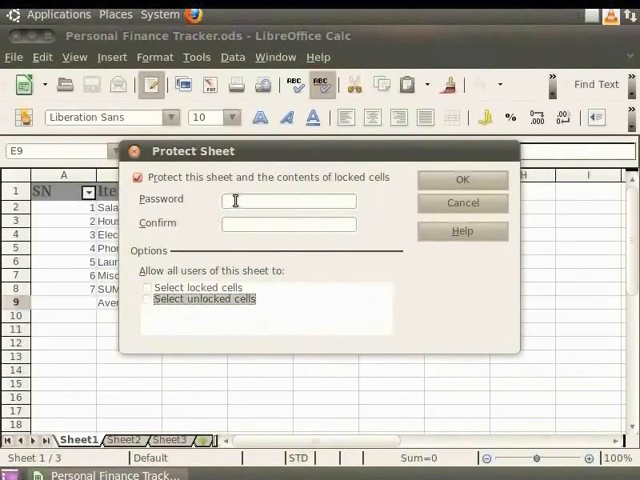
type("***")
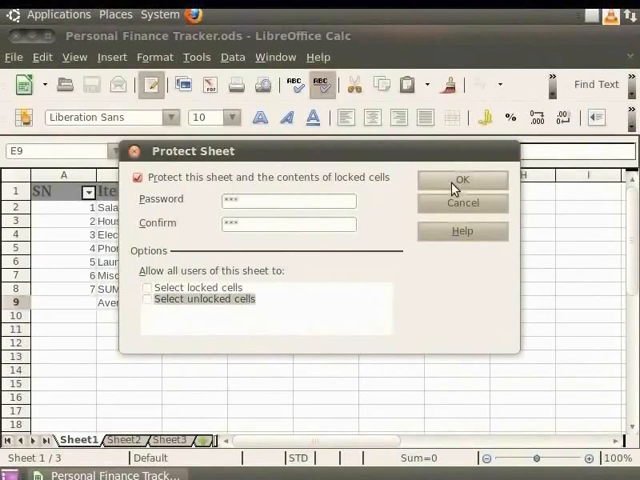
left_click(461, 179)
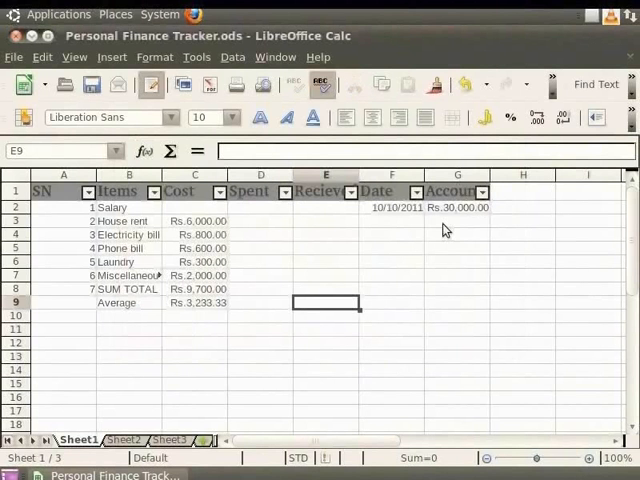
mouse_move(476, 350)
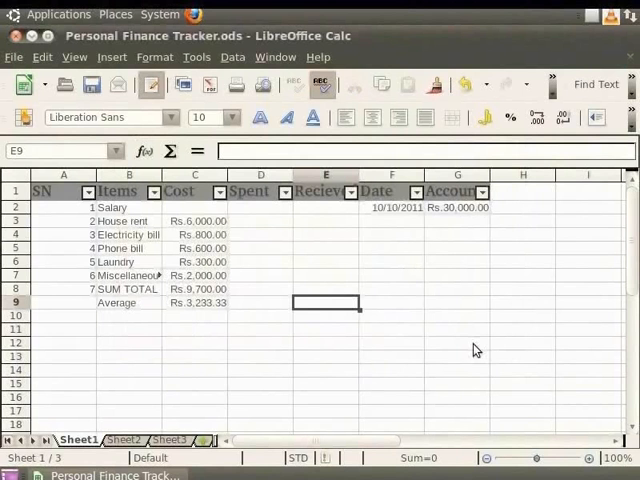
mouse_move(439, 339)
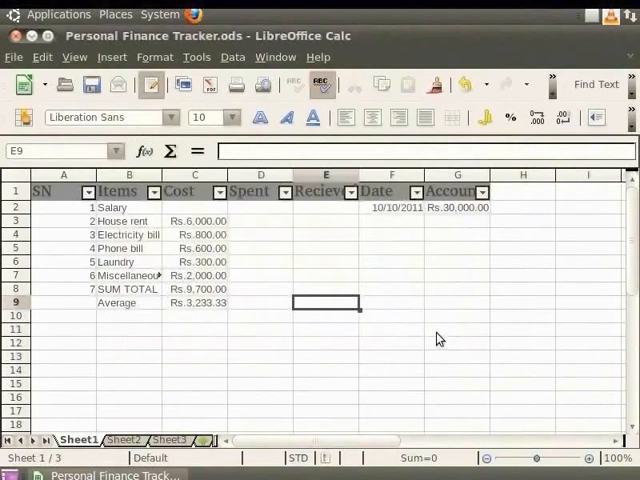
mouse_move(466, 396)
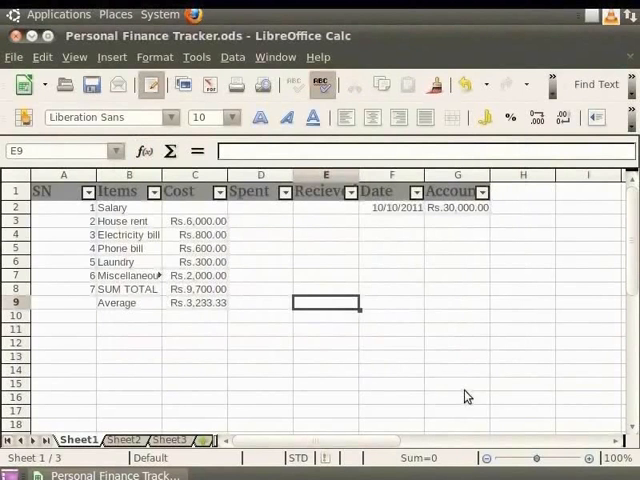
mouse_move(394, 403)
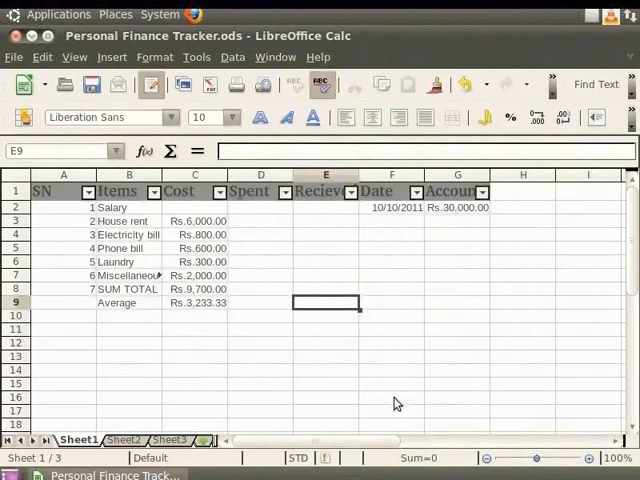
mouse_move(177, 417)
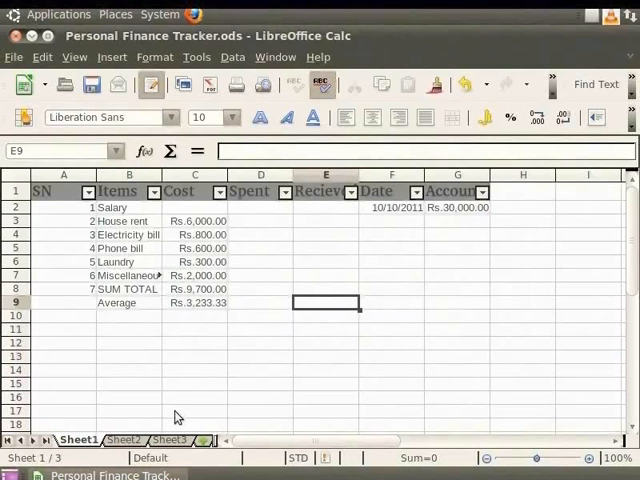
Enter 'testing' into cell A6 of unprotected Sheet2, then switch back to Sheet1
left_click(123, 440)
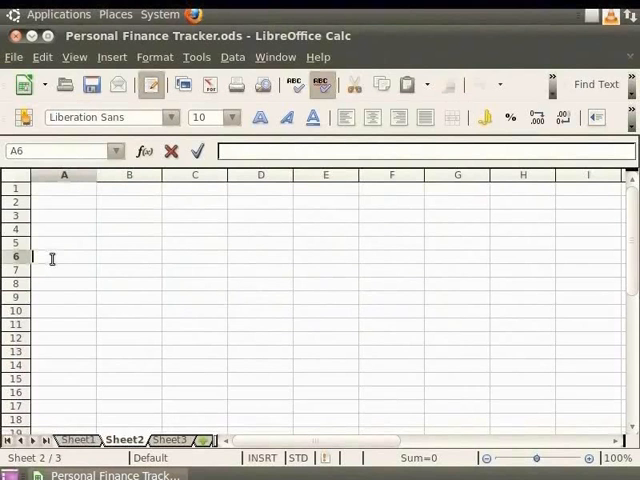
type("t")
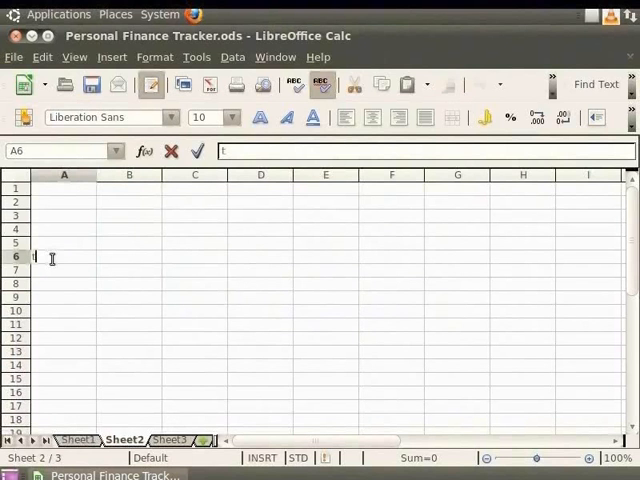
type("testin")
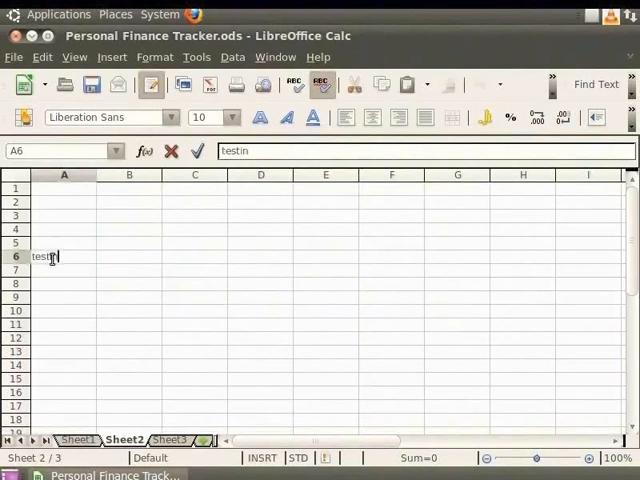
left_click(128, 298)
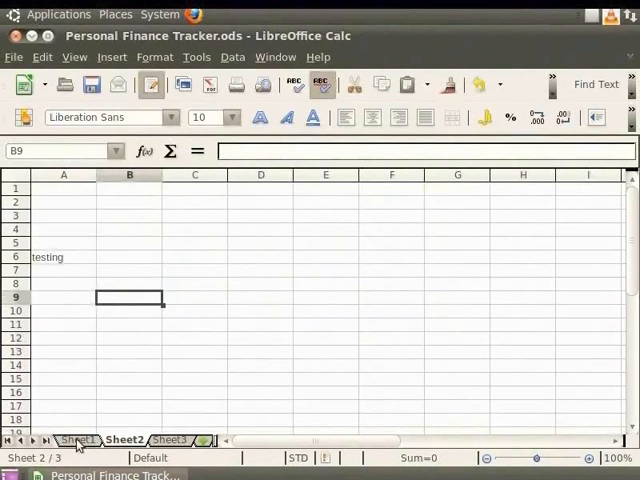
left_click(79, 440)
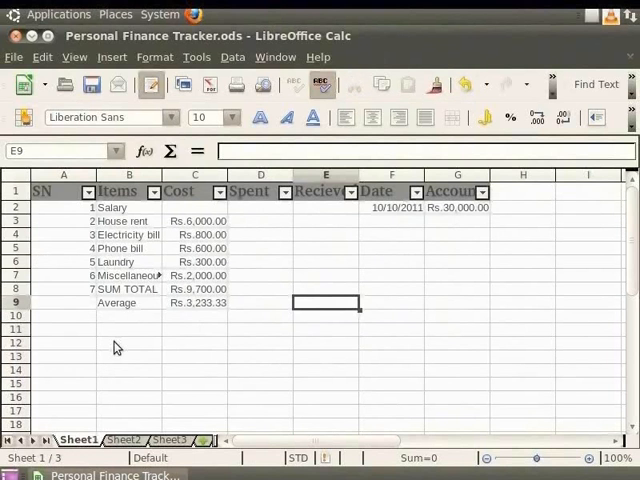
mouse_move(120, 334)
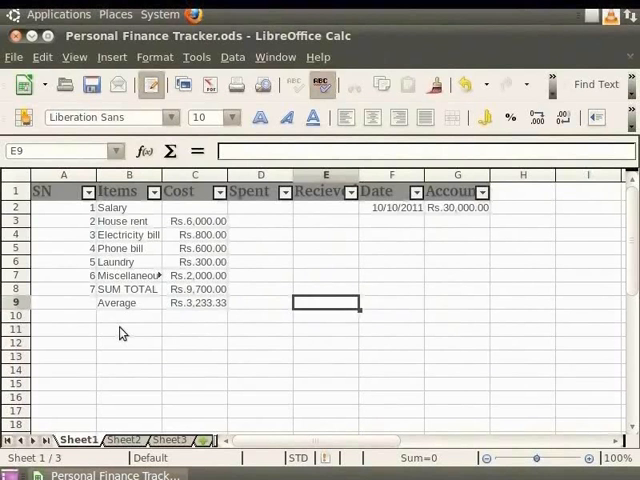
Unprotect Sheet1 with its sheet password, then select cells F6:I16
left_click(197, 56)
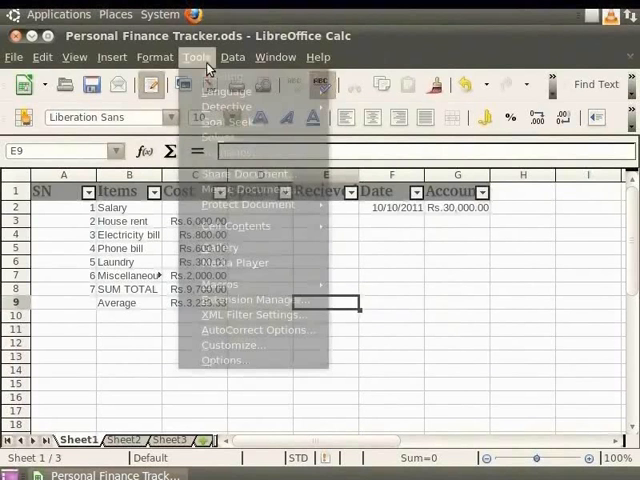
mouse_move(248, 204)
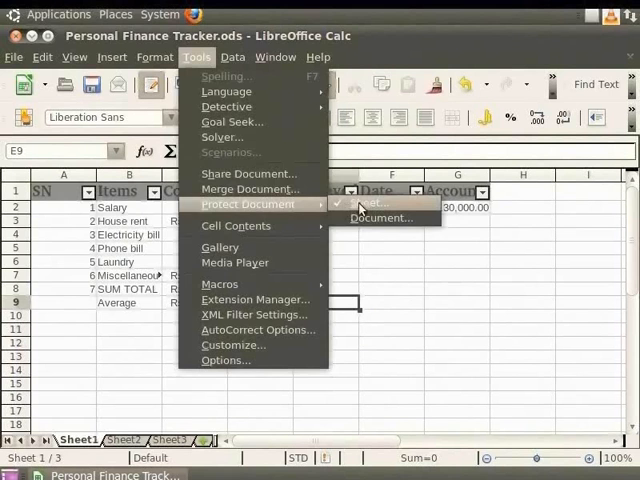
left_click(373, 204)
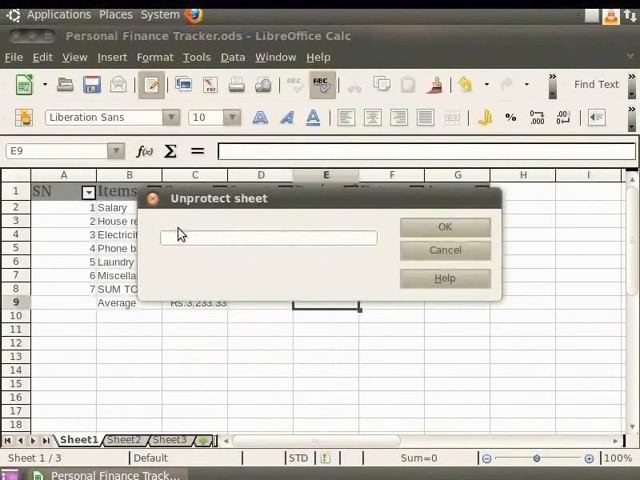
type("***")
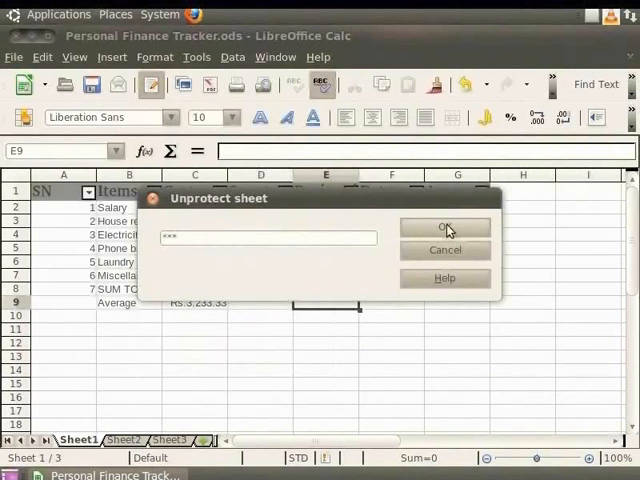
left_click(445, 227)
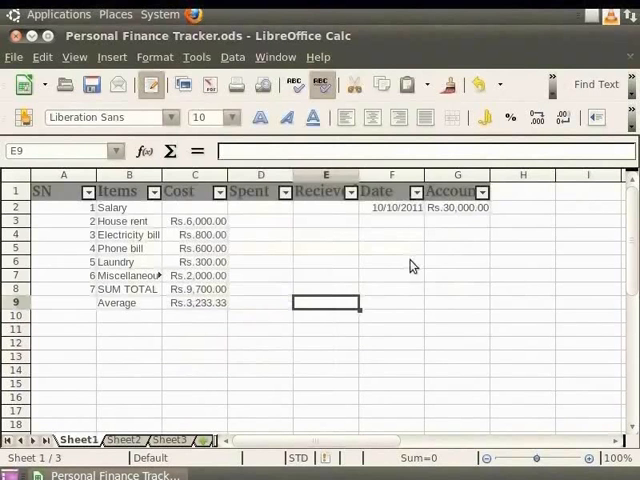
left_click_drag(392, 261, 555, 398)
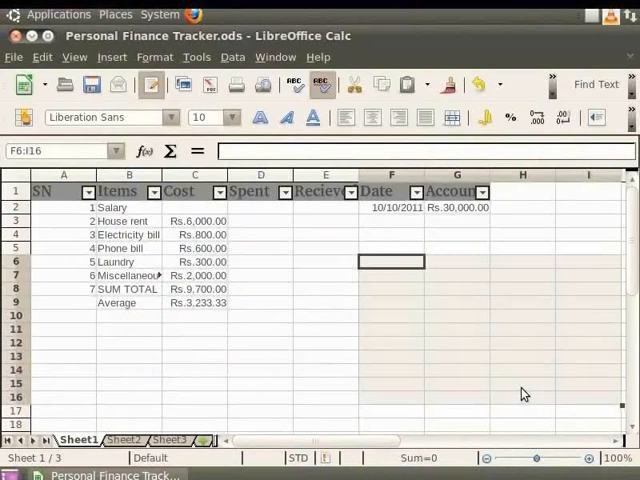
mouse_move(491, 384)
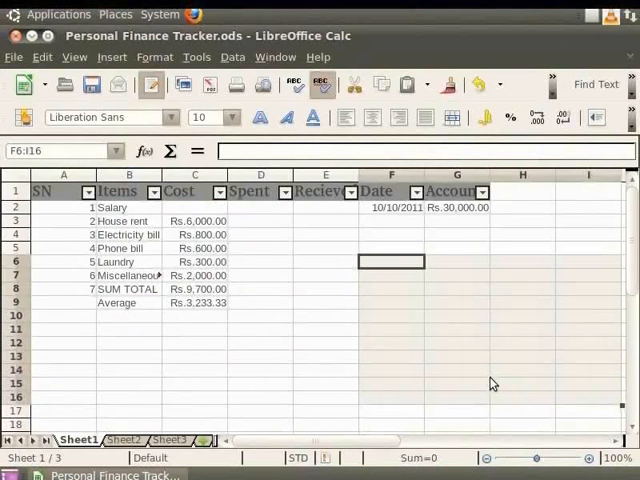
mouse_move(270, 295)
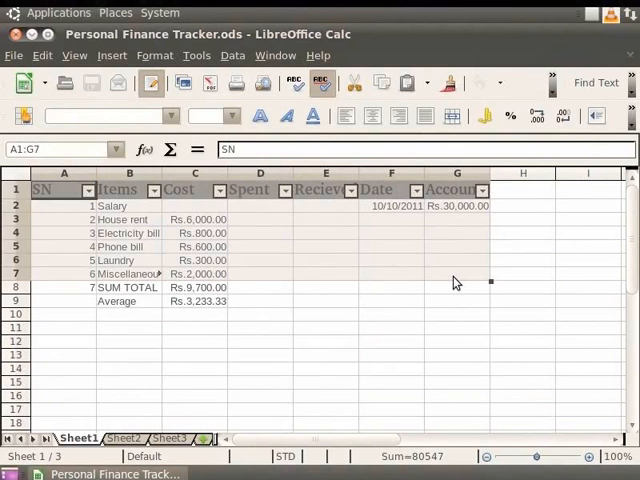
mouse_move(390, 256)
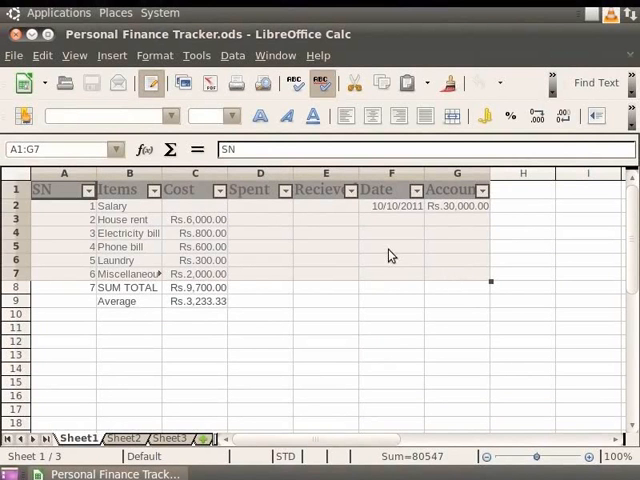
Switch off AutoFilter and define A1:G7 as a database range named 'dtbs'
left_click(232, 55)
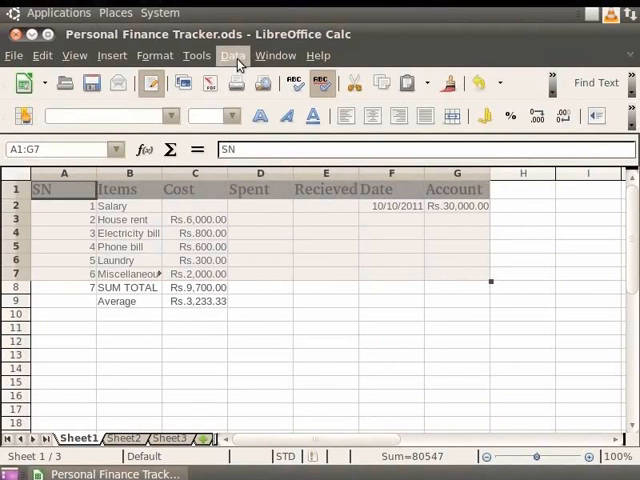
left_click(232, 55)
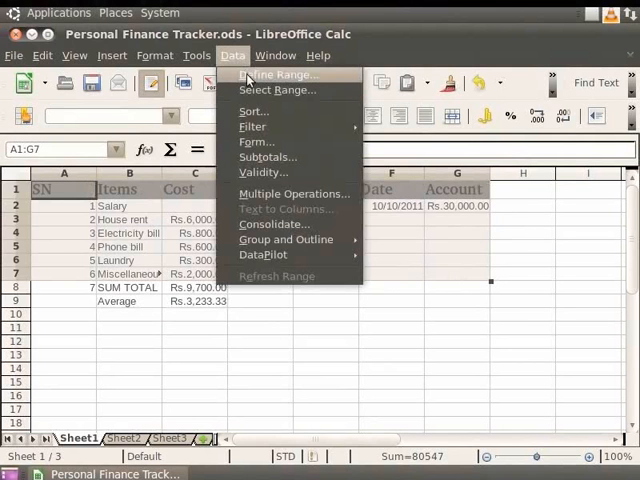
left_click(281, 74)
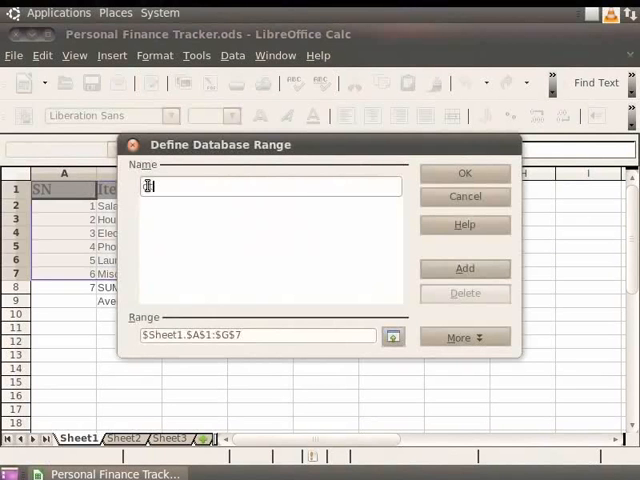
type("dtbs")
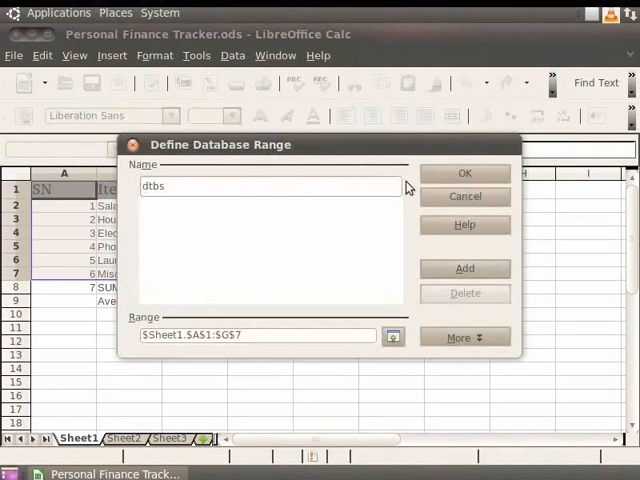
left_click(464, 172)
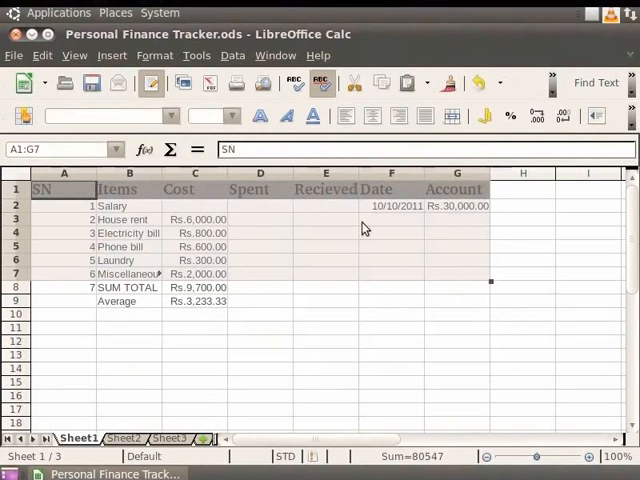
left_click(232, 55)
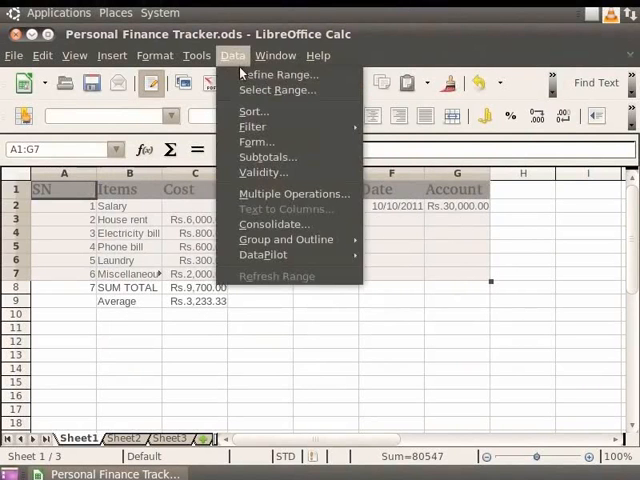
Pick the dtbs range in Data > Select Range to mark A1:G7
left_click(277, 90)
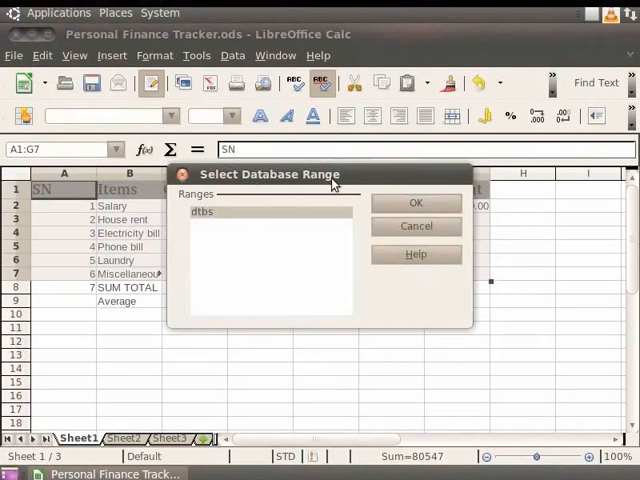
mouse_move(268, 219)
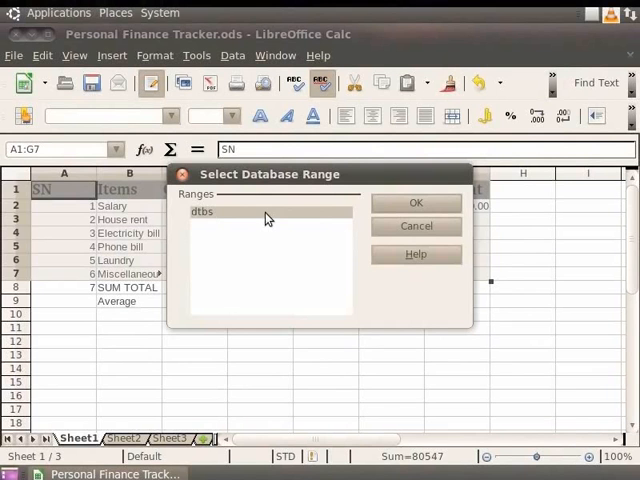
left_click(415, 203)
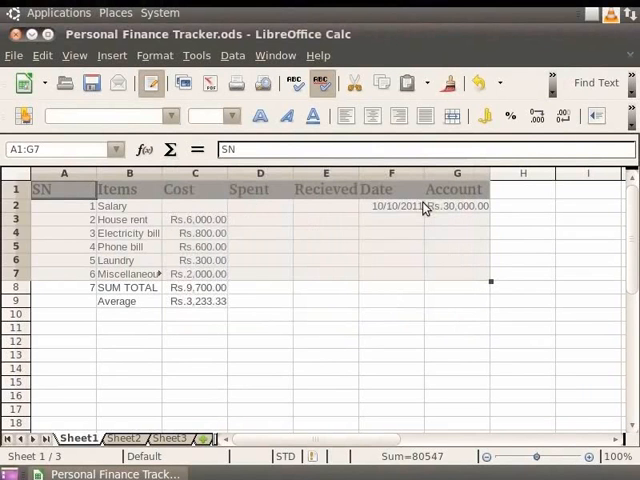
mouse_move(425, 207)
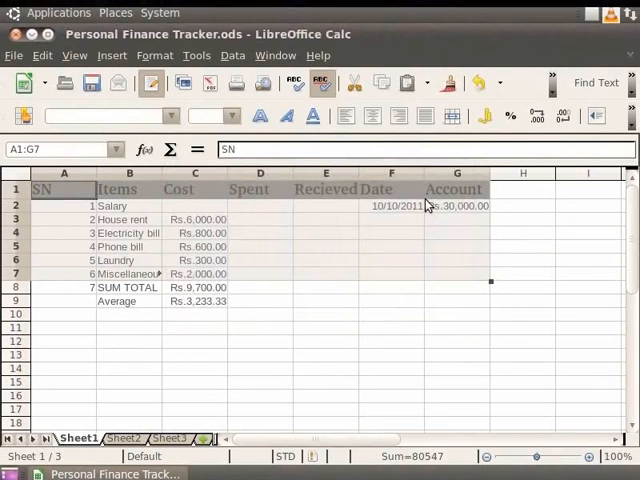
mouse_move(335, 210)
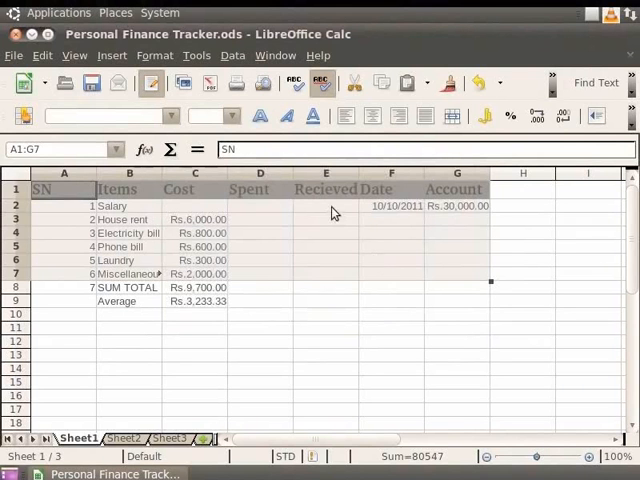
left_click(232, 55)
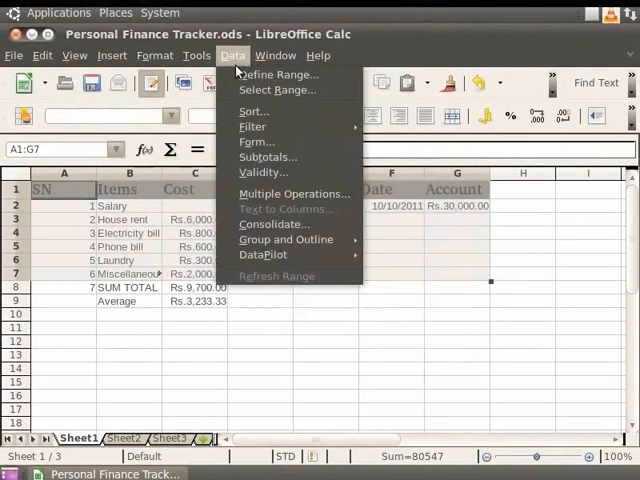
mouse_move(253, 111)
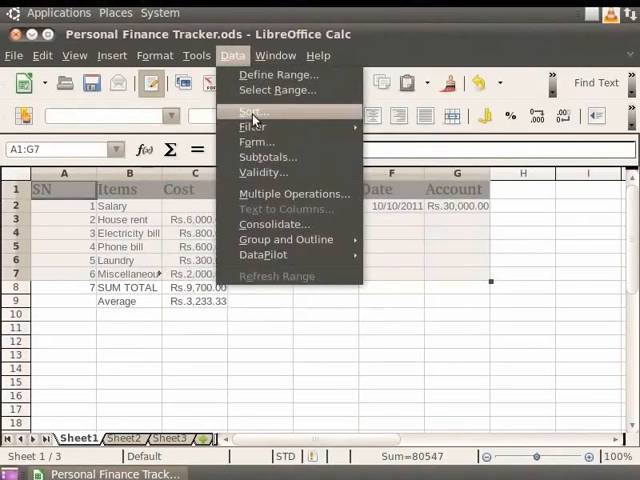
Apply a three-key sort: SN, Cost, then Spent, all Descending
left_click(249, 111)
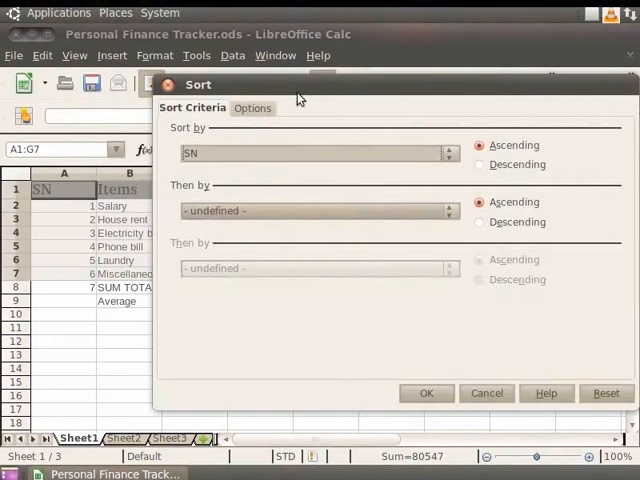
mouse_move(255, 143)
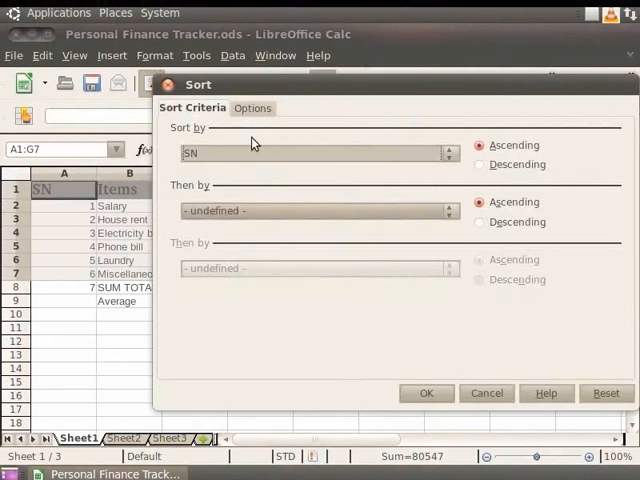
left_click(448, 153)
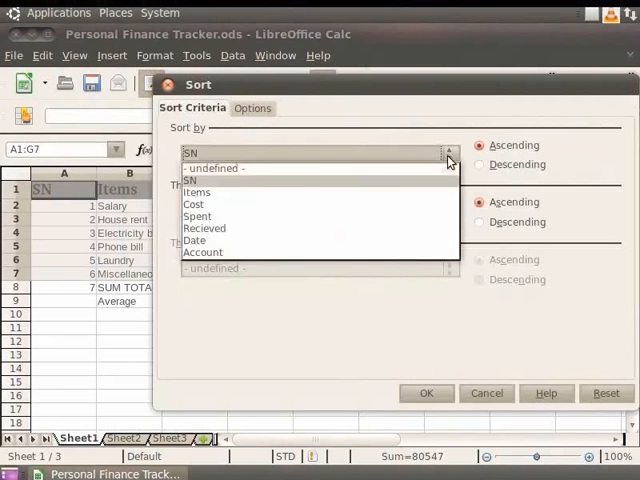
left_click(190, 180)
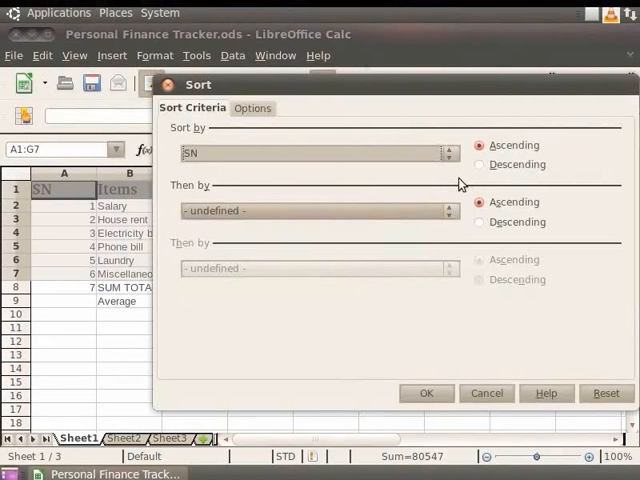
mouse_move(483, 169)
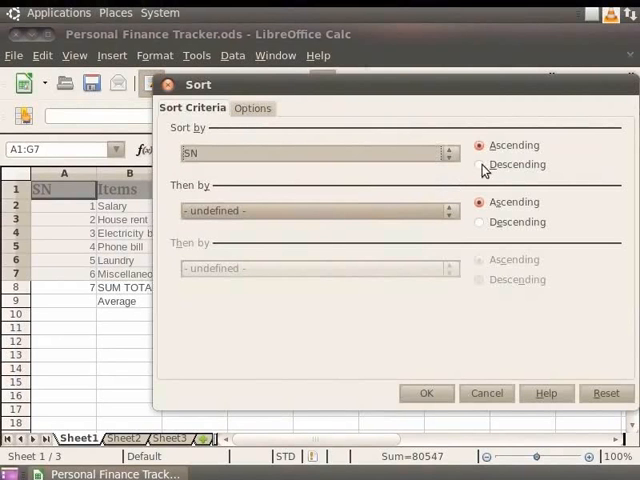
mouse_move(540, 168)
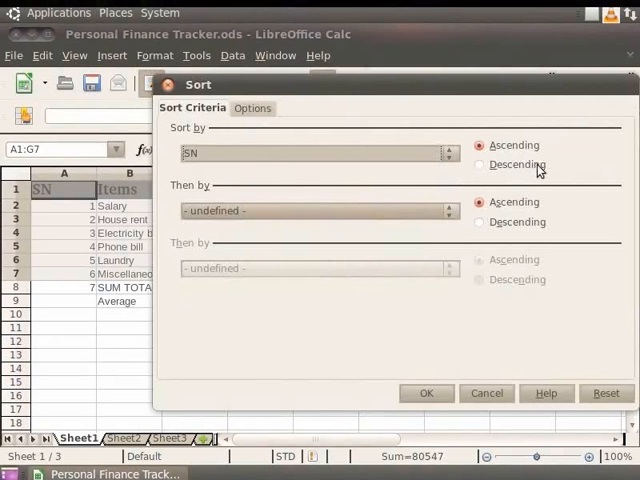
left_click(479, 164)
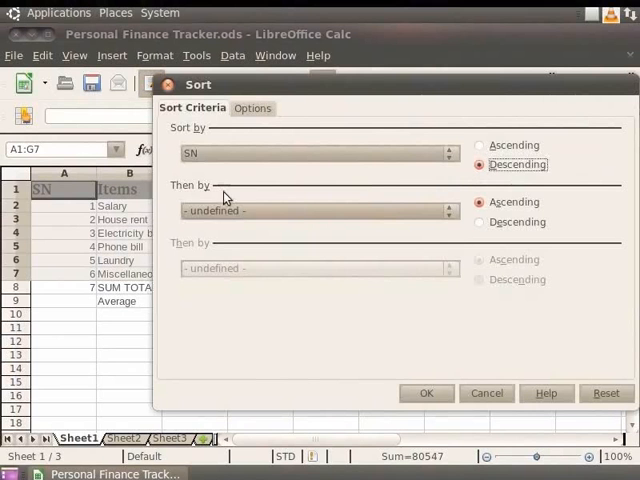
left_click(449, 211)
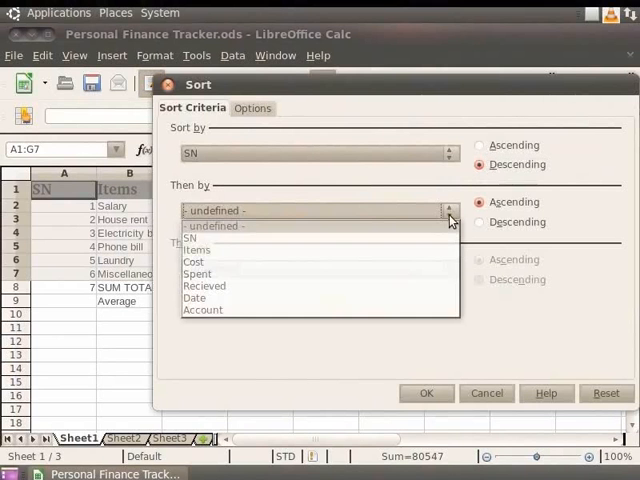
left_click(193, 261)
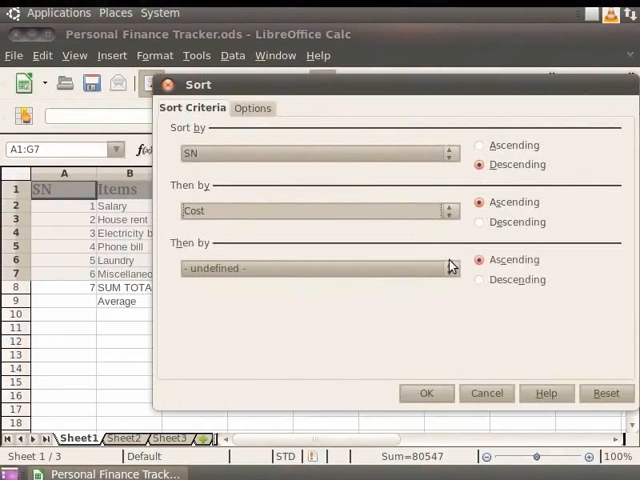
mouse_move(490, 230)
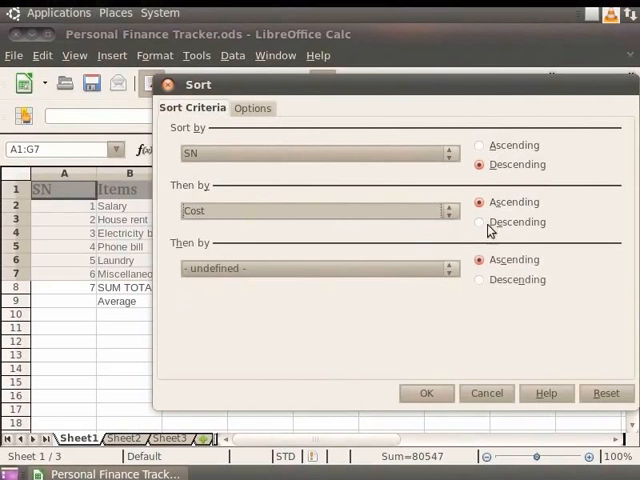
left_click(480, 222)
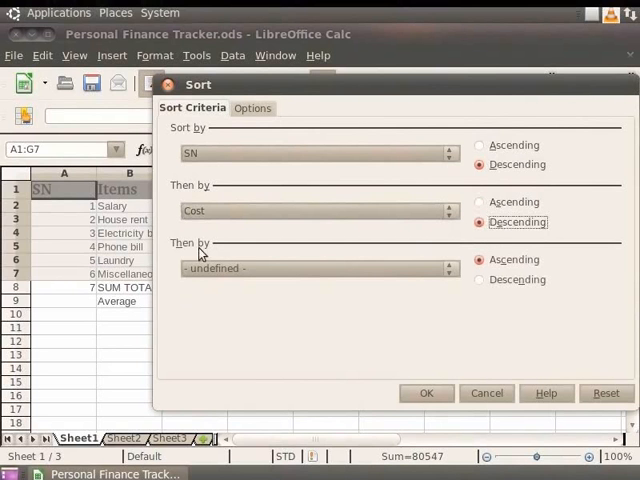
mouse_move(370, 270)
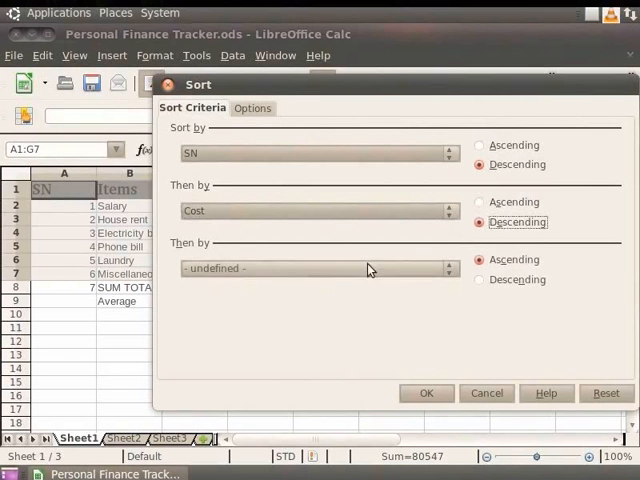
left_click(448, 268)
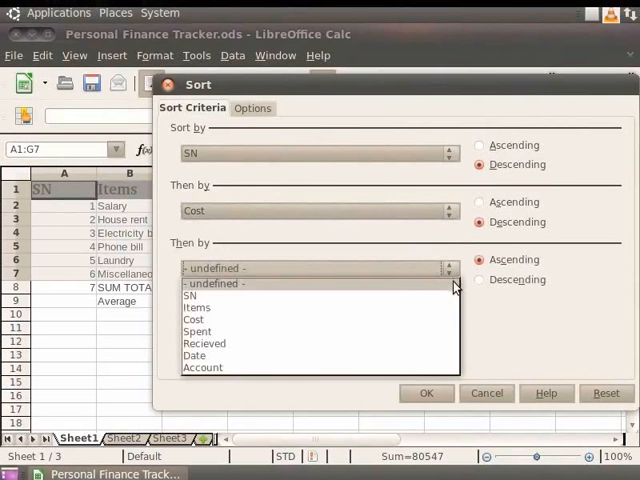
left_click(197, 331)
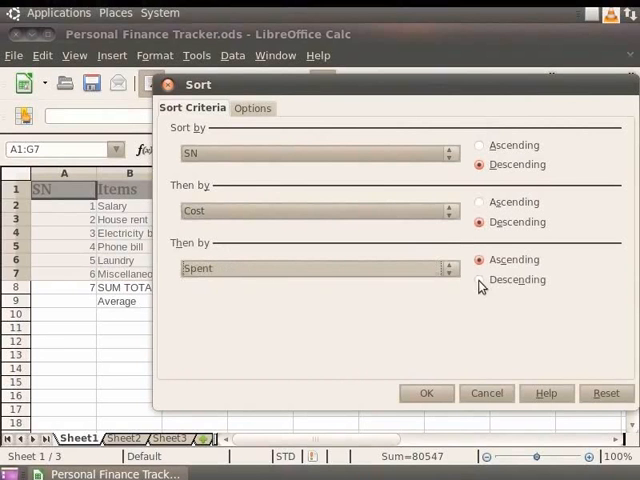
left_click(481, 280)
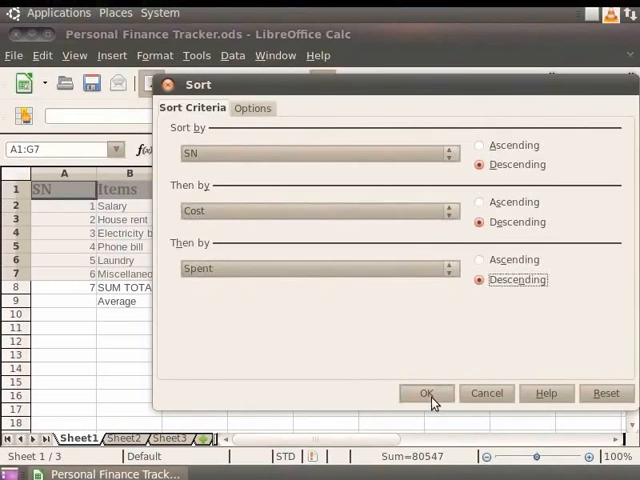
left_click(426, 392)
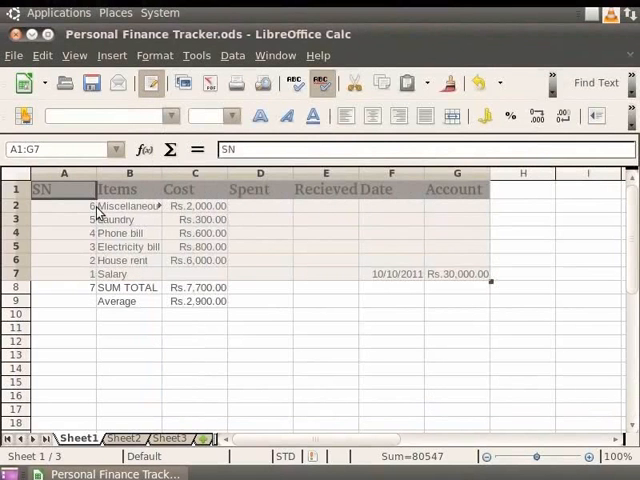
mouse_move(97, 294)
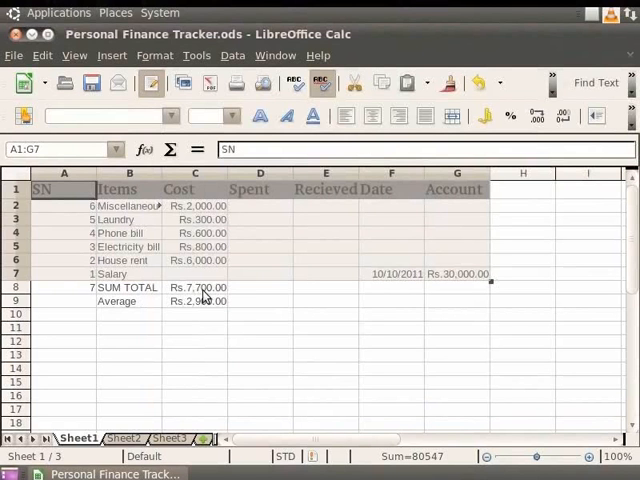
mouse_move(282, 305)
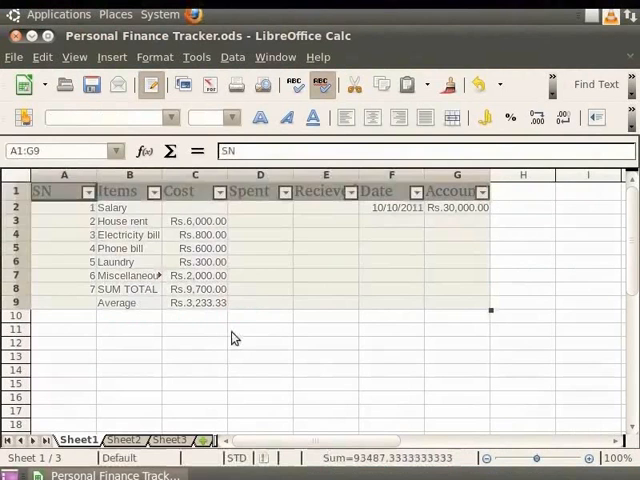
Turn off the AutoFilter and clear the SUM TOTAL row, leaving Average at Rs.1,940.00
left_click(457, 287)
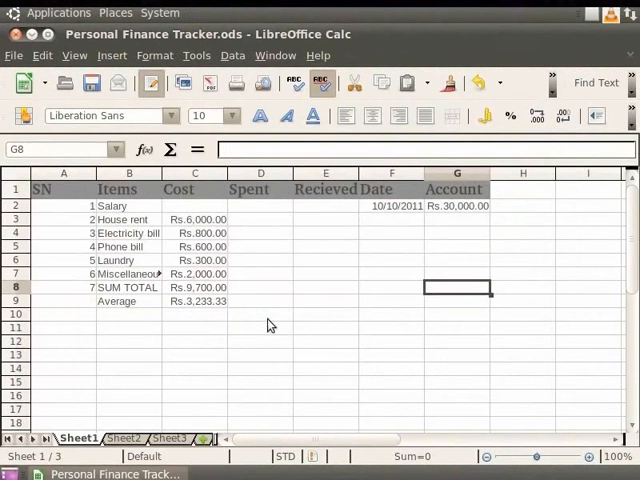
left_click(194, 327)
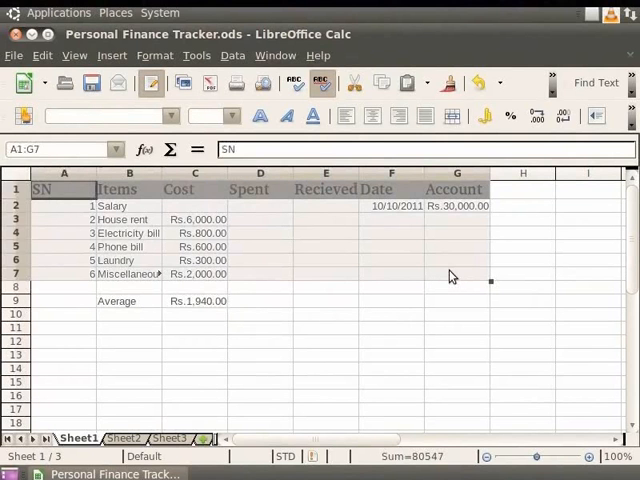
left_click(232, 55)
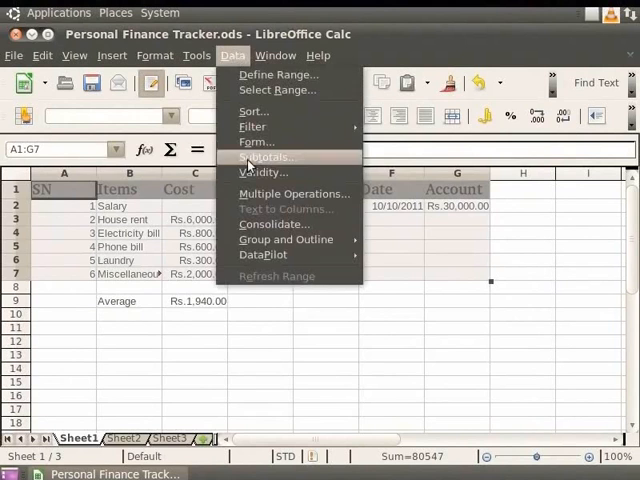
In the Subtotals dialog, group by SN and tick Cost for summing
left_click(264, 157)
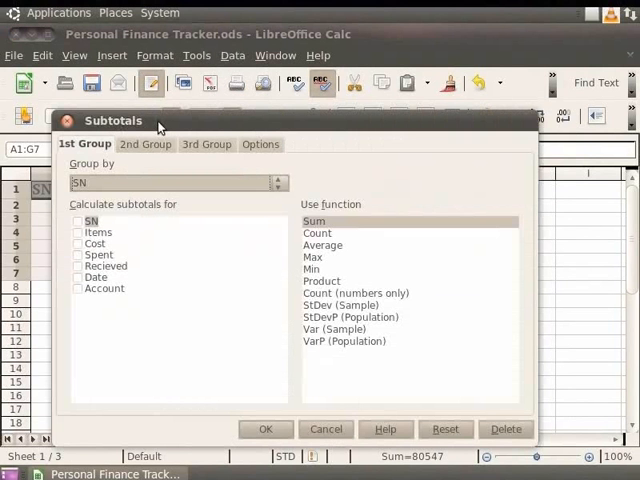
mouse_move(150, 128)
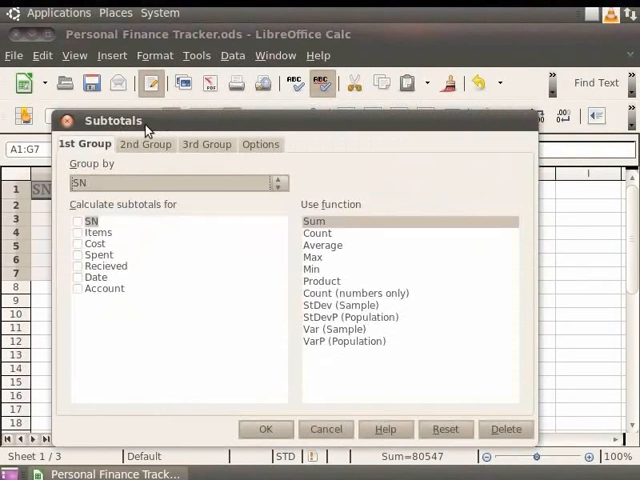
mouse_move(100, 172)
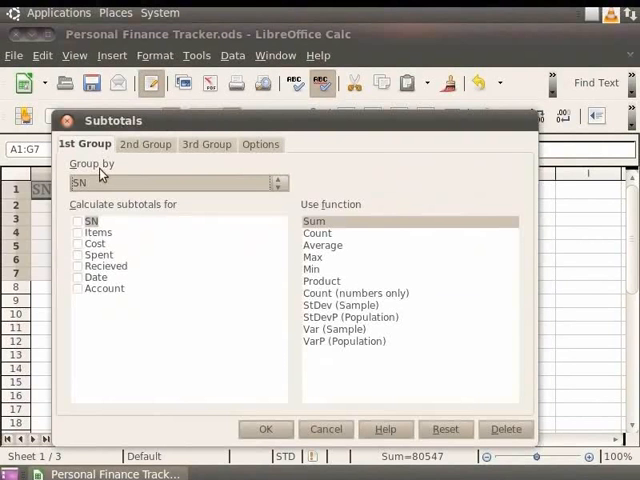
left_click(280, 182)
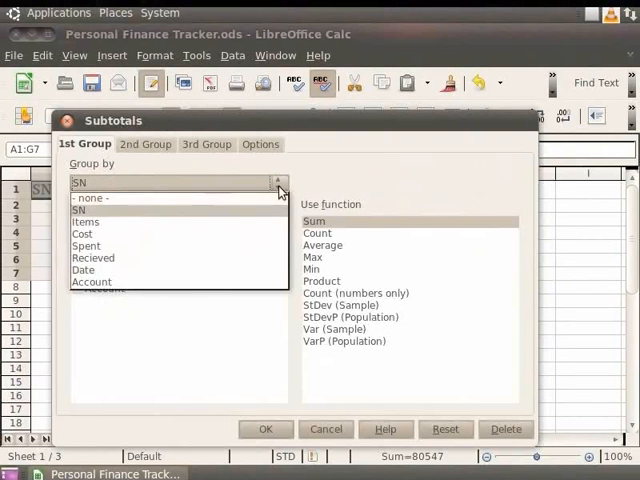
mouse_move(278, 212)
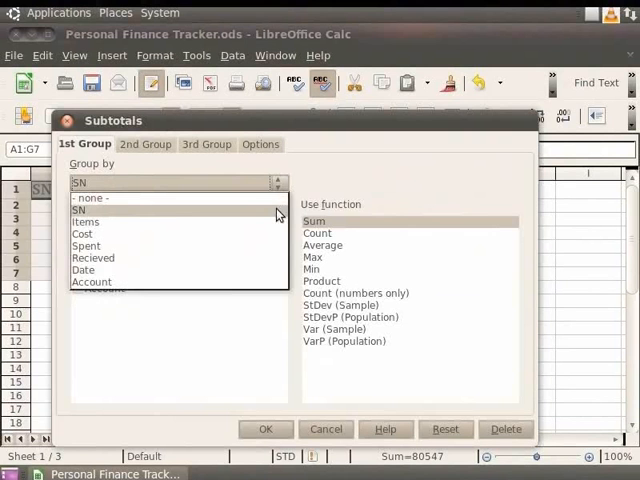
left_click(78, 209)
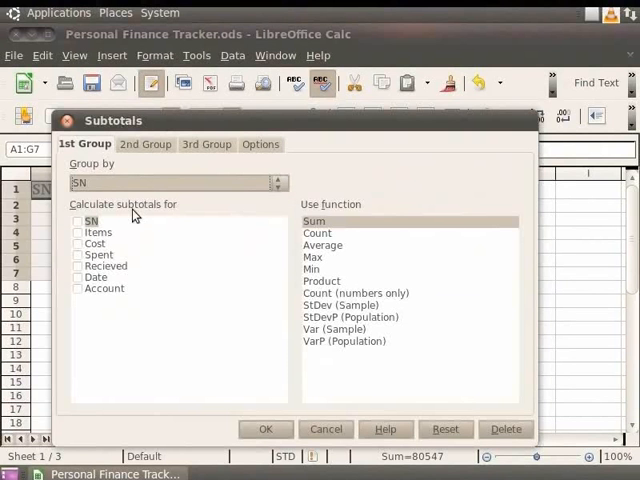
mouse_move(115, 214)
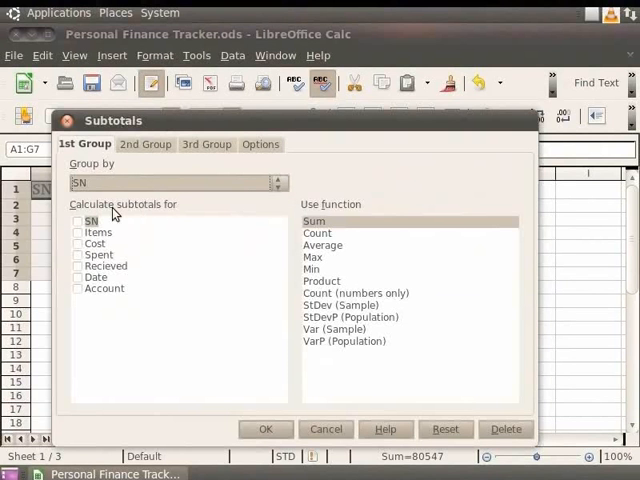
left_click(78, 243)
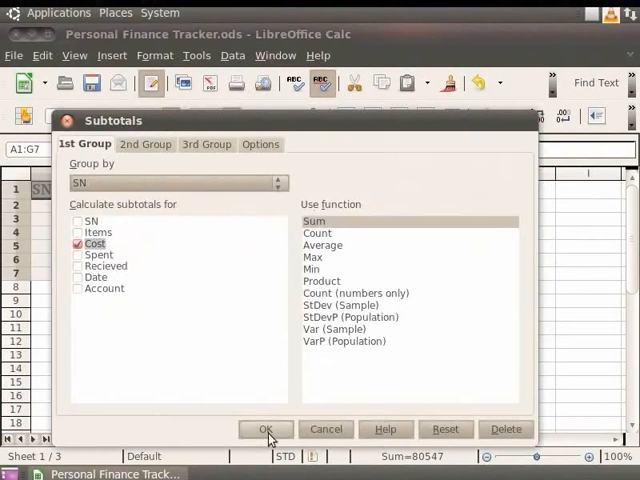
Apply the subtotals, adding Cost sums per SN and a Rs.9,700.00 Grand Total
left_click(265, 429)
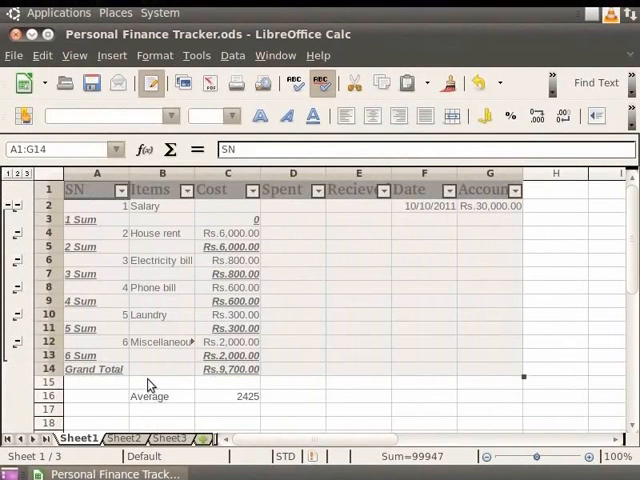
mouse_move(275, 381)
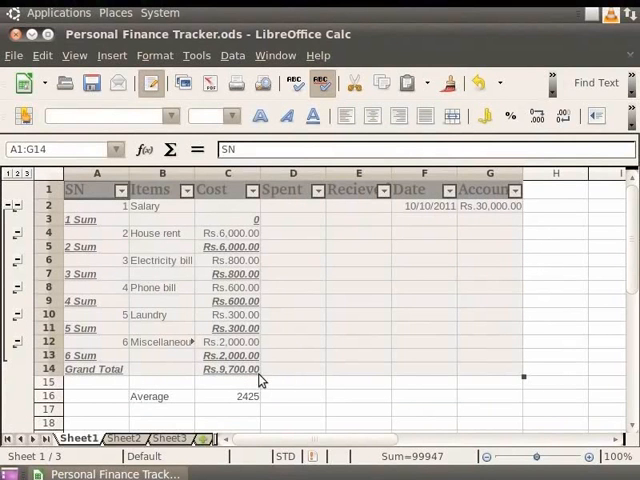
mouse_move(261, 325)
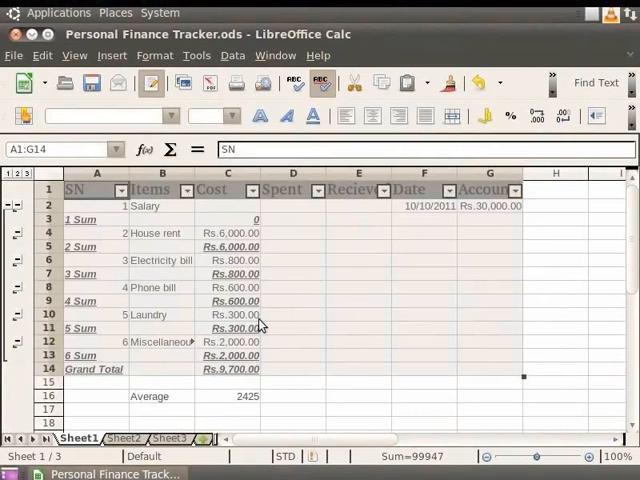
mouse_move(178, 318)
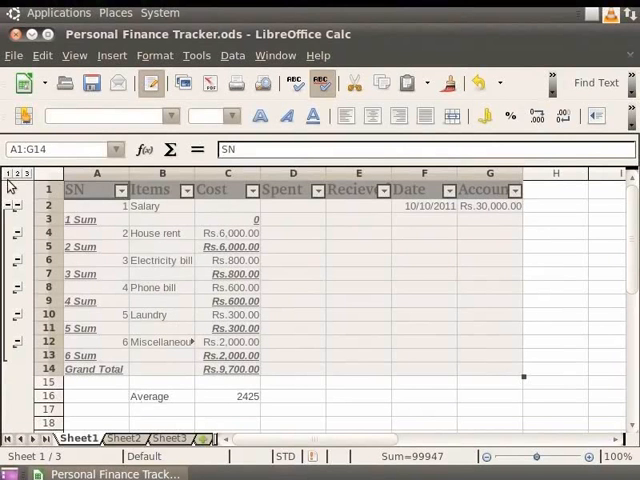
mouse_move(22, 180)
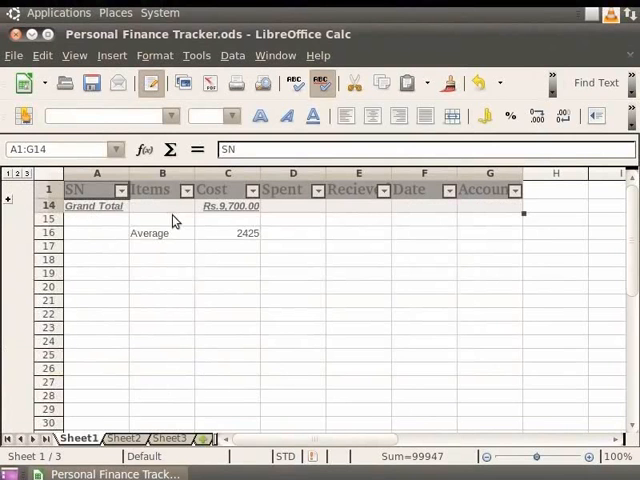
mouse_move(228, 222)
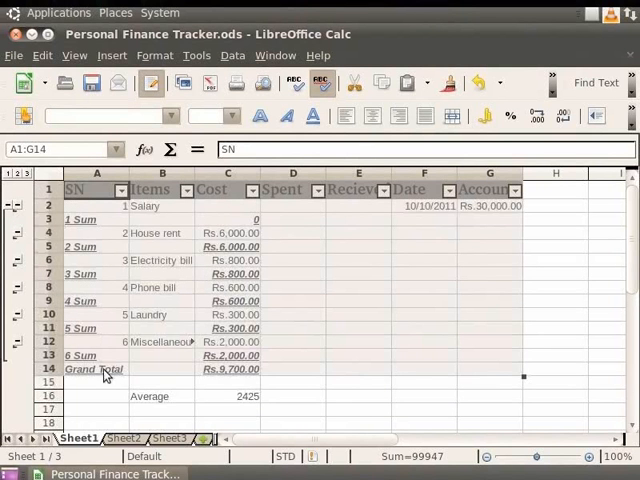
mouse_move(270, 379)
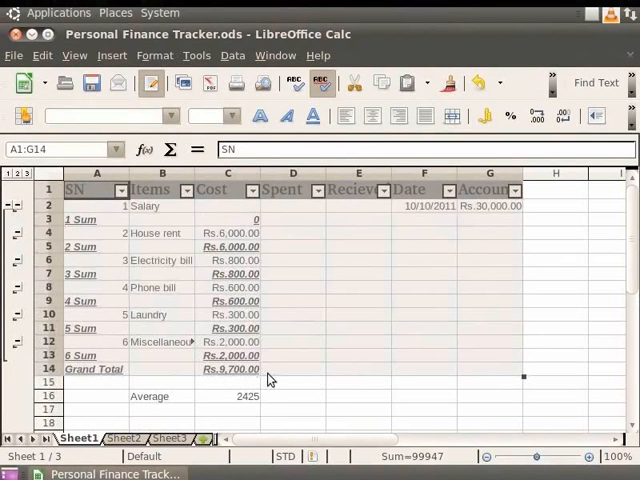
mouse_move(275, 263)
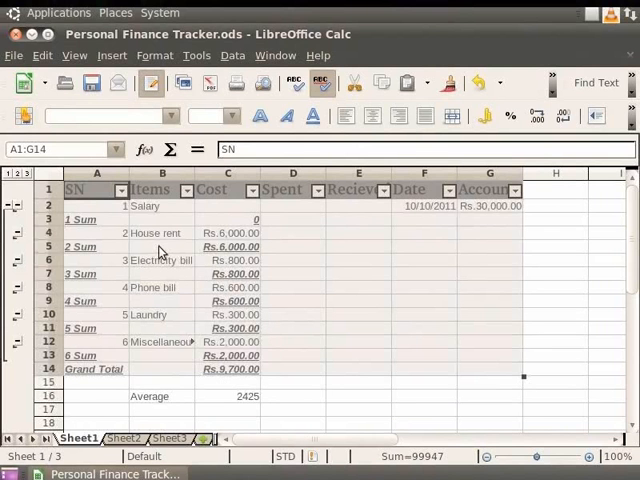
Close the tracker, discard the subtotal changes, and reopen Personal Finance Tracker.ods
left_click(17, 36)
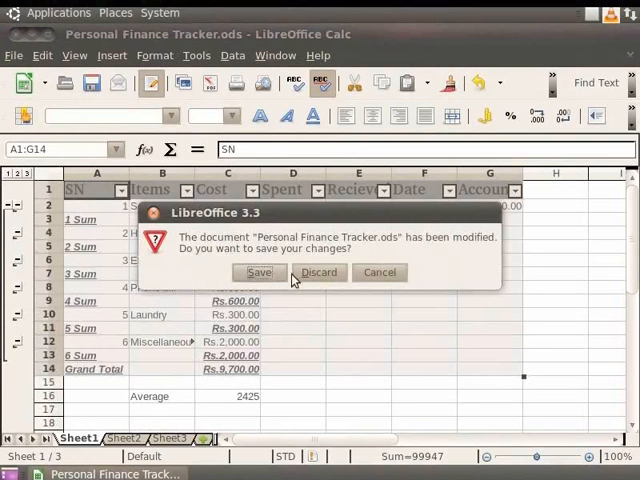
mouse_move(319, 285)
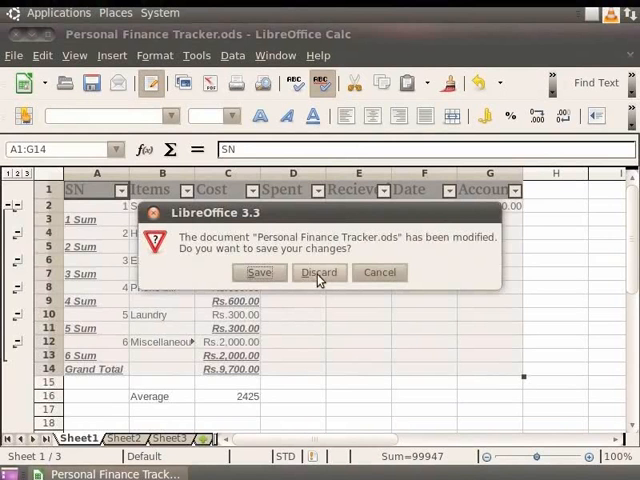
left_click(319, 272)
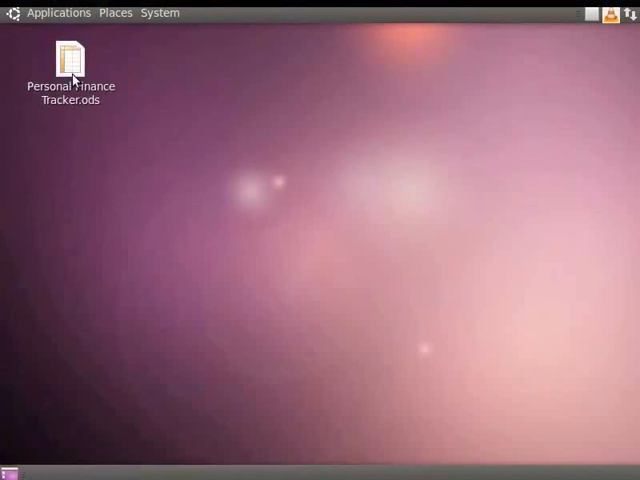
double_click(69, 57)
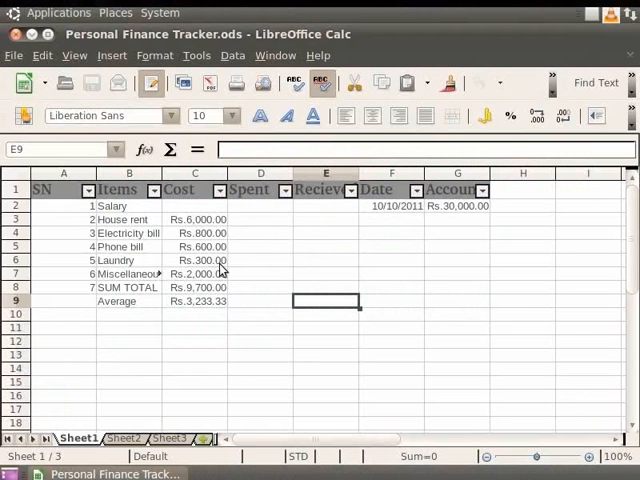
mouse_move(242, 296)
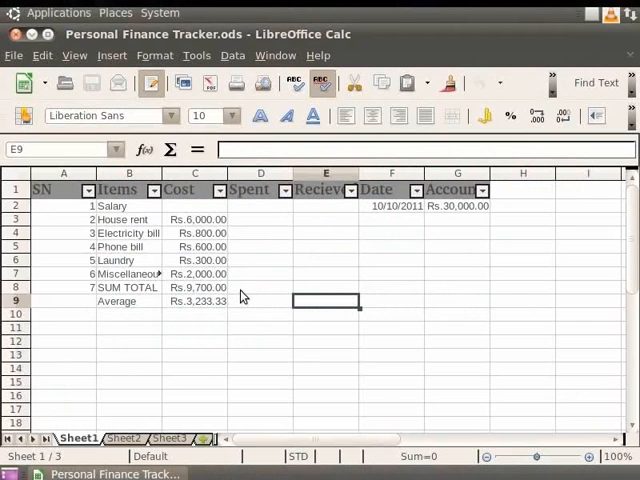
left_click(391, 190)
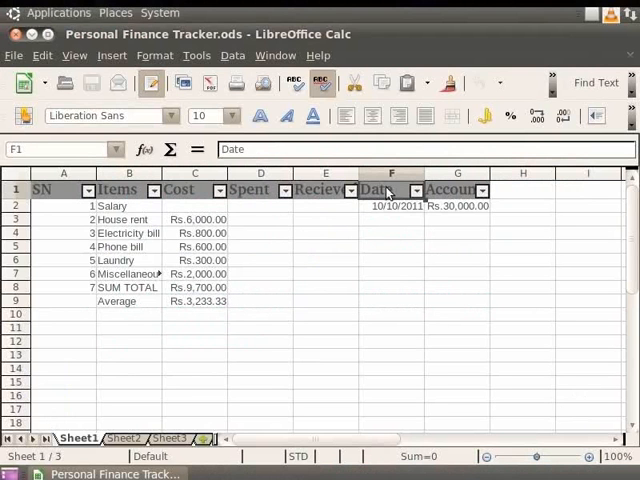
left_click(392, 205)
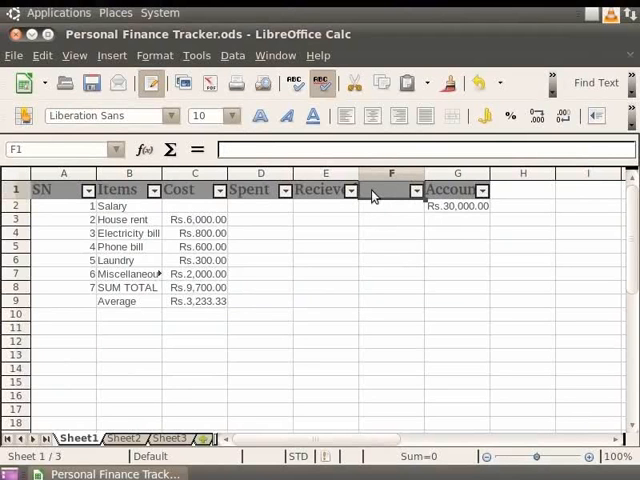
type("MOP")
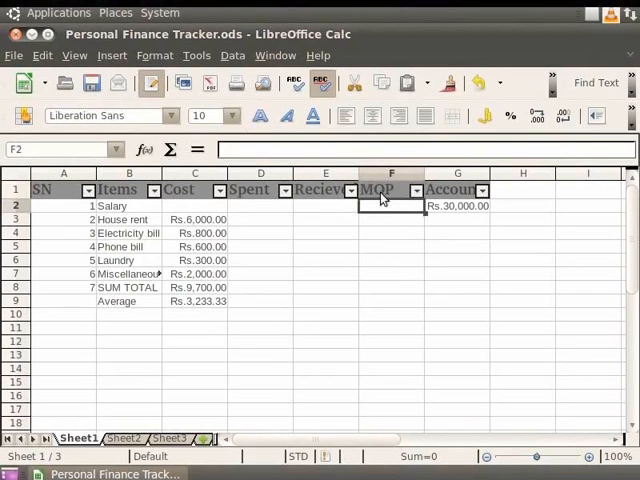
mouse_move(382, 207)
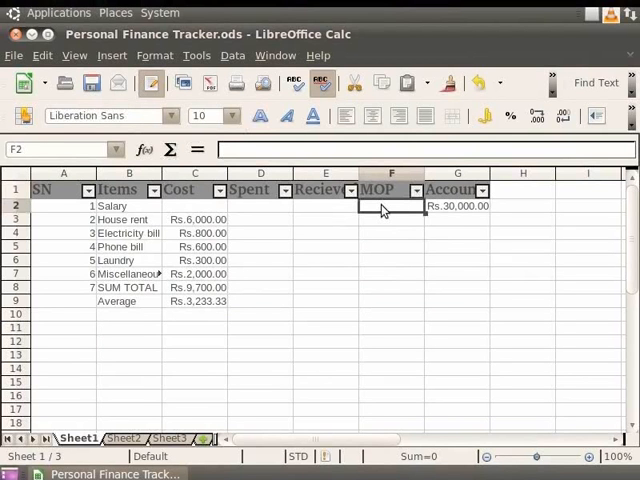
mouse_move(297, 209)
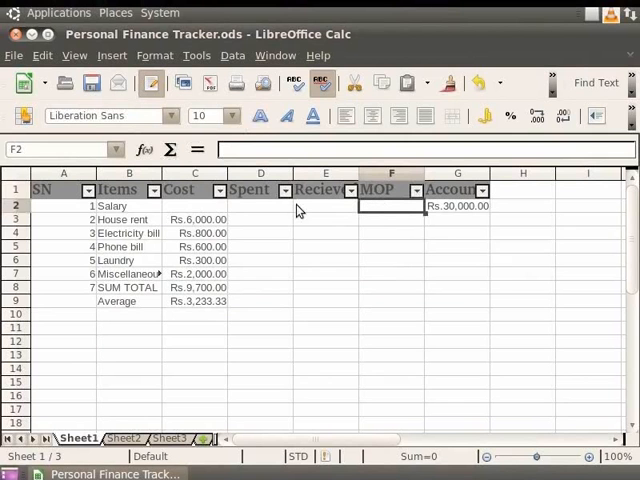
mouse_move(133, 208)
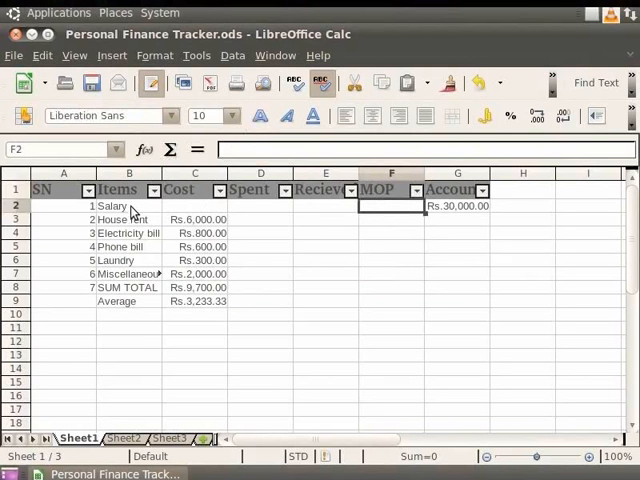
mouse_move(131, 290)
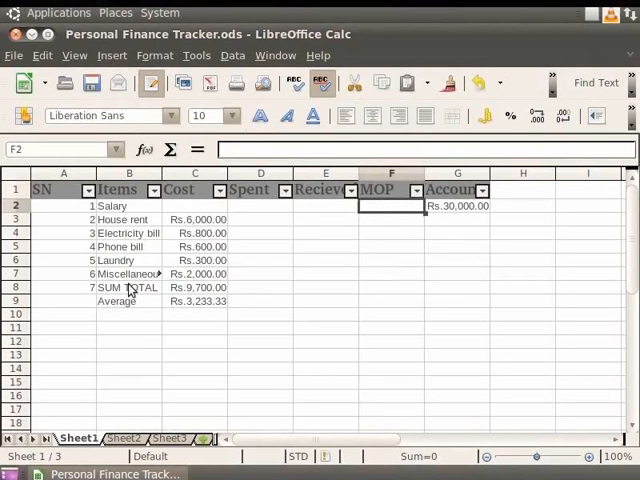
mouse_move(140, 285)
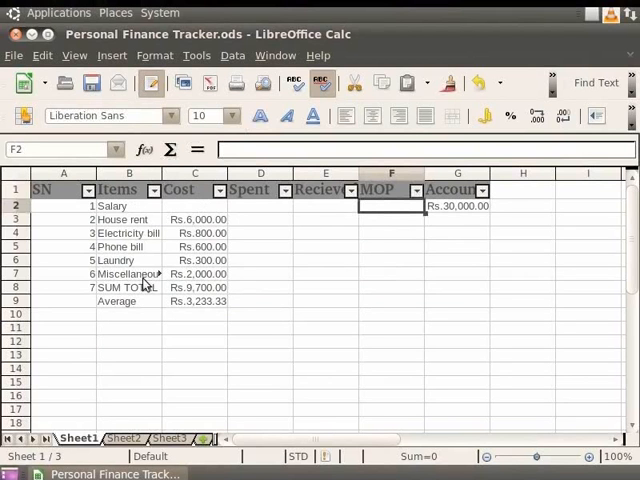
mouse_move(334, 231)
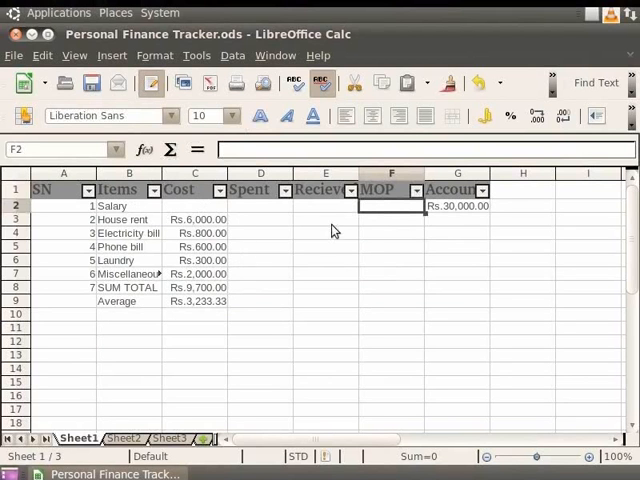
mouse_move(372, 211)
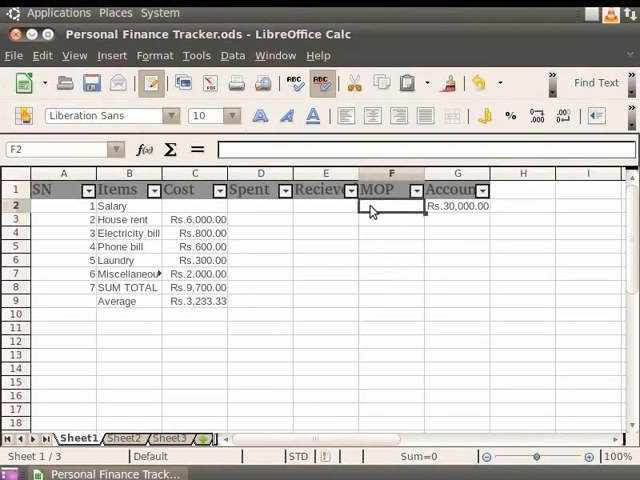
mouse_move(130, 207)
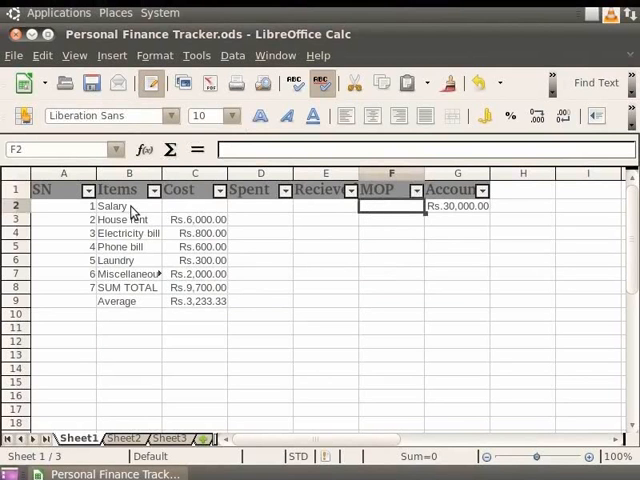
left_click(232, 55)
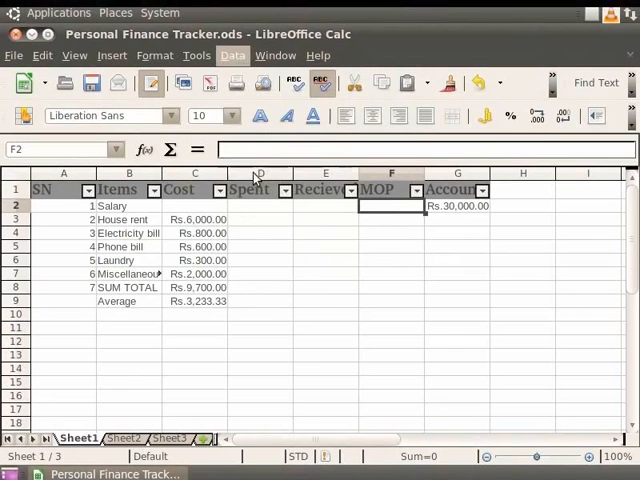
Give F2 a Validity rule allowing a List with entries In Cash and Demand draft
left_click(232, 55)
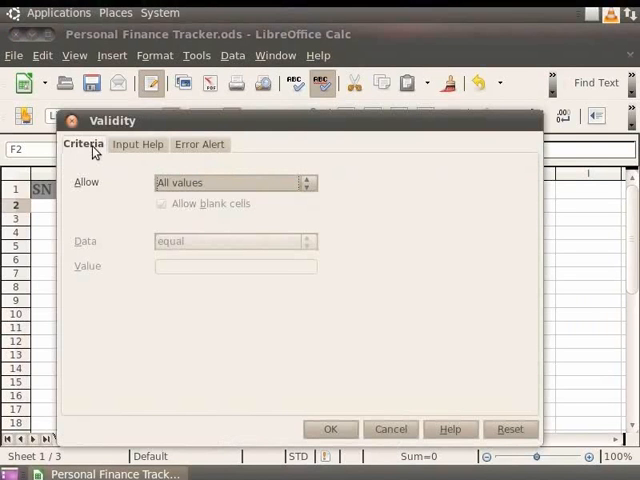
mouse_move(305, 200)
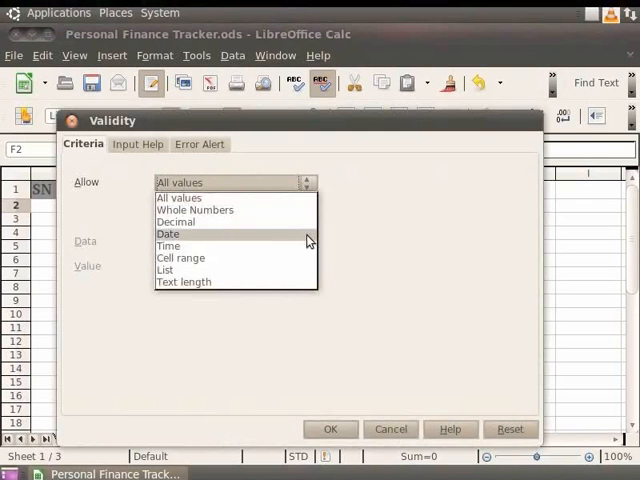
left_click(164, 269)
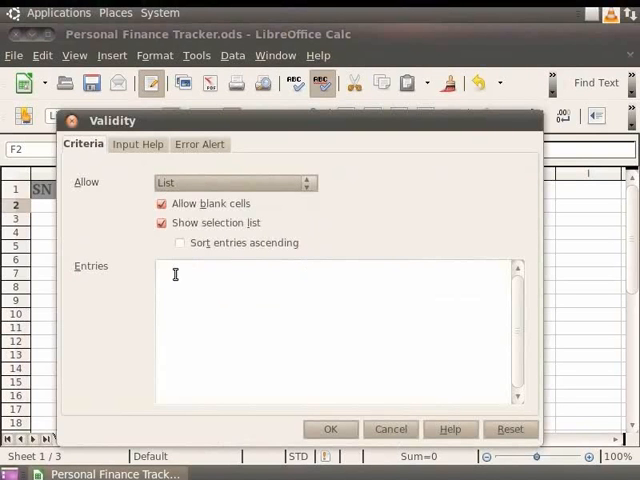
left_click(160, 270)
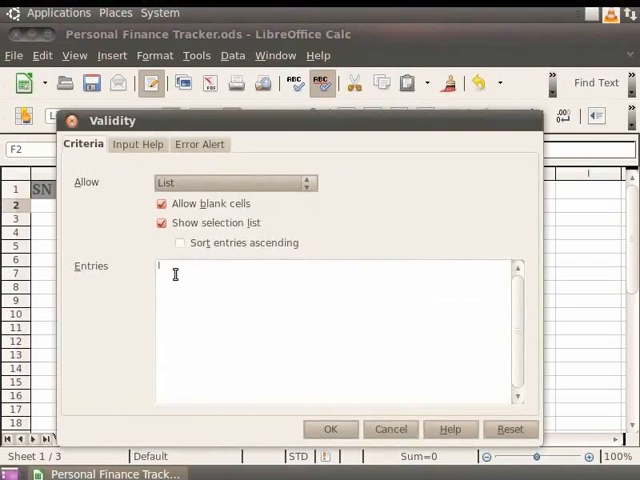
type("In Cash")
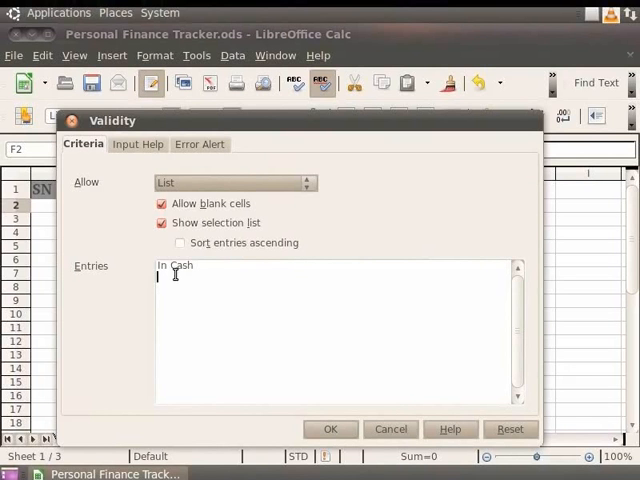
type("Demand draft")
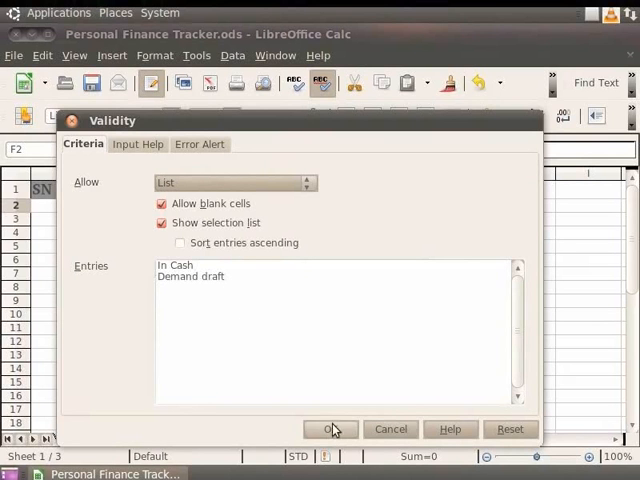
Apply the list validation to F2 and test its In Cash/Demand draft dropdown
left_click(331, 429)
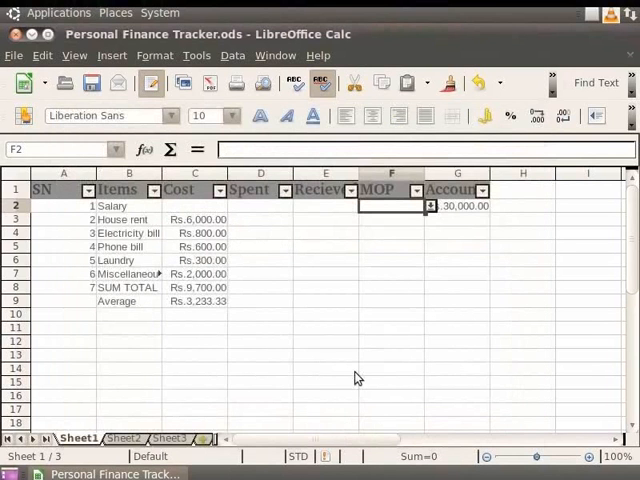
mouse_move(421, 222)
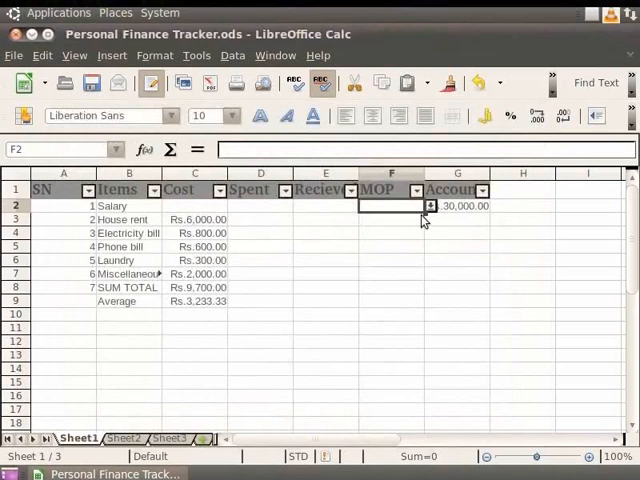
left_click(431, 206)
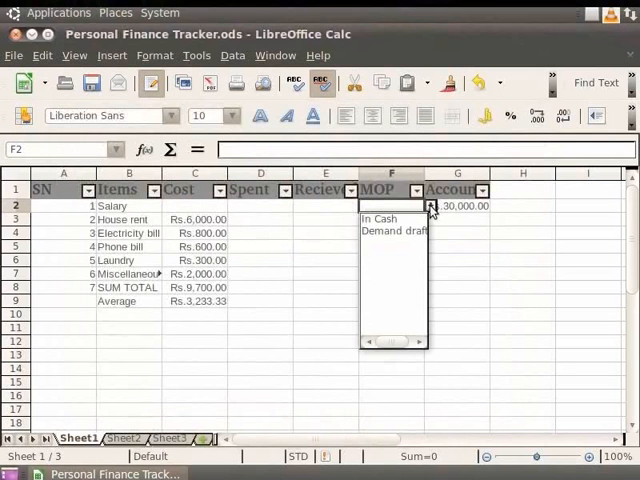
mouse_move(405, 227)
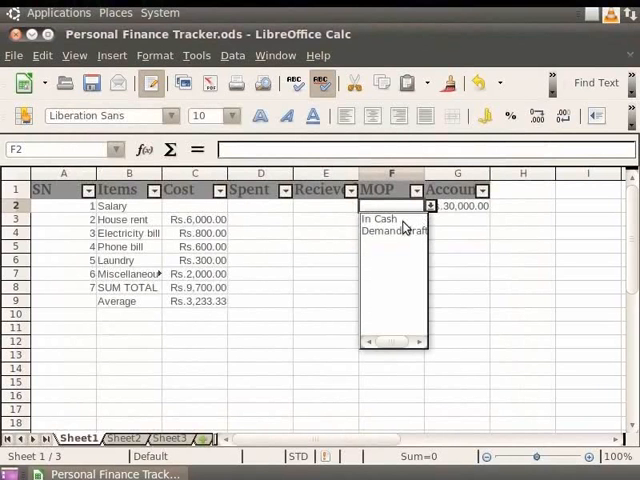
left_click(431, 206)
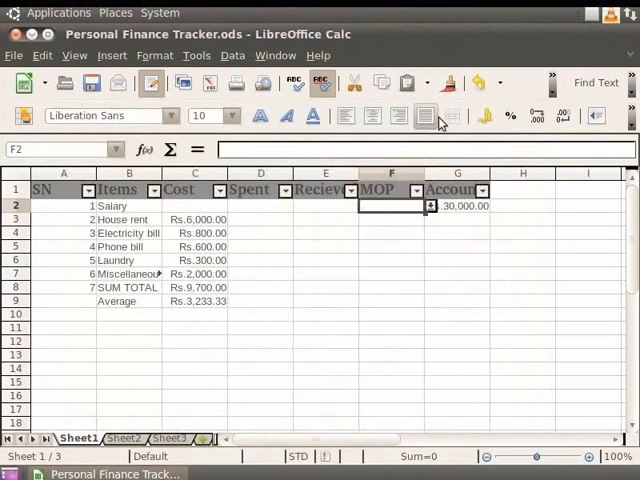
mouse_move(449, 83)
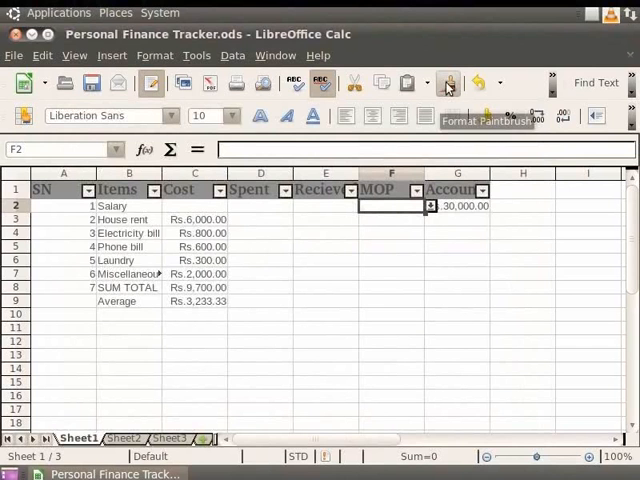
mouse_move(417, 171)
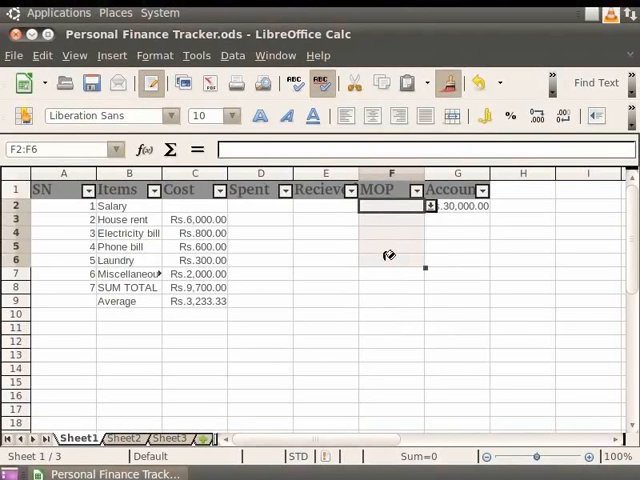
mouse_move(414, 253)
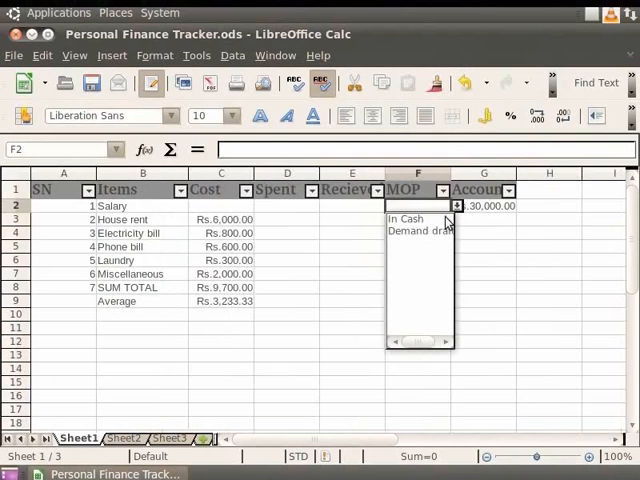
mouse_move(389, 249)
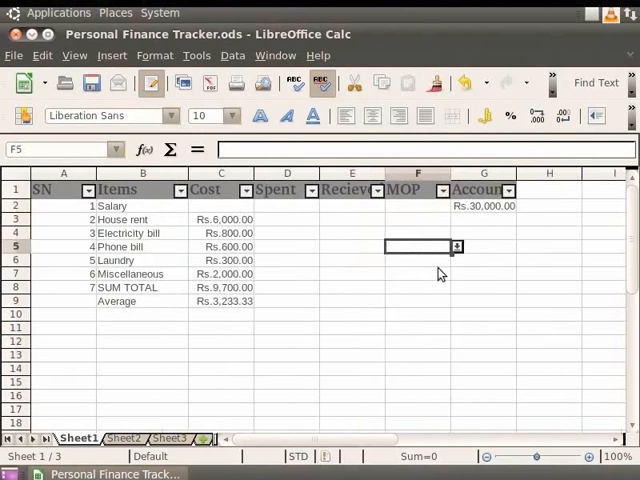
Set MOP from the dropdowns: Salary In Cash, House rent and Phone bill Demand draft
left_click(456, 260)
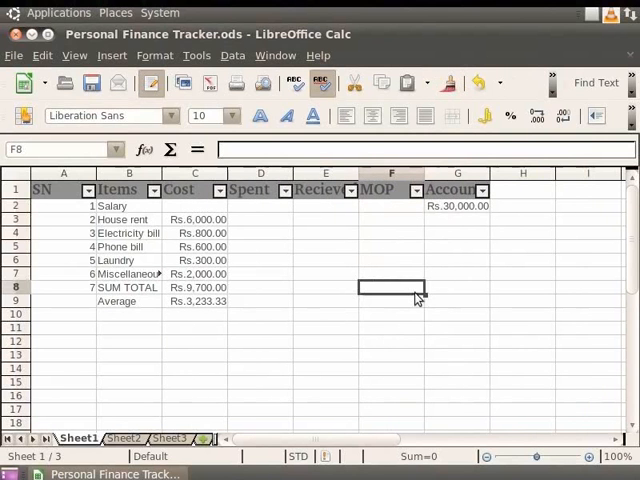
left_click(391, 205)
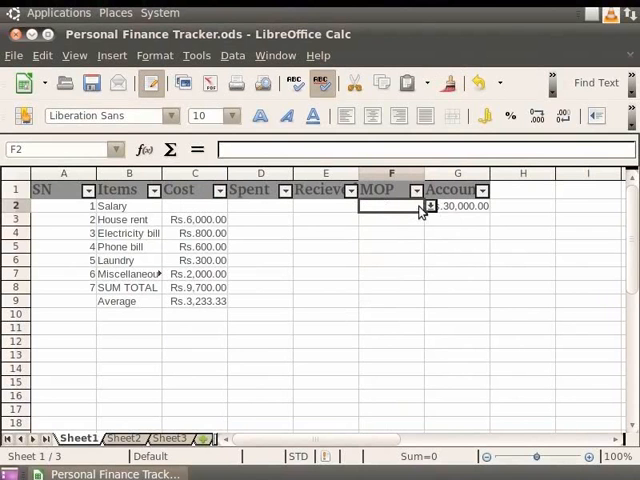
left_click(430, 206)
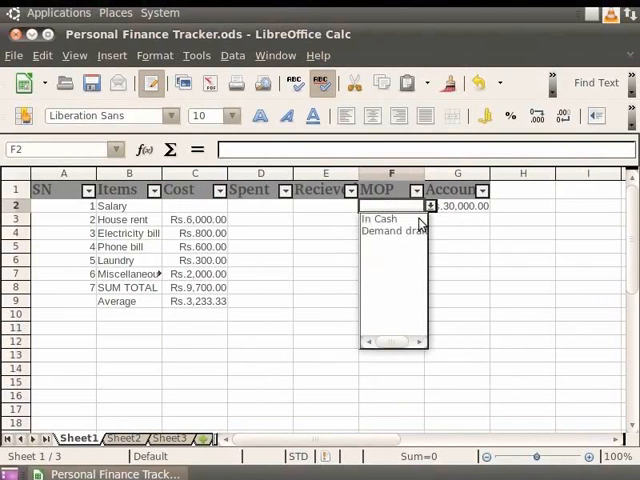
mouse_move(405, 230)
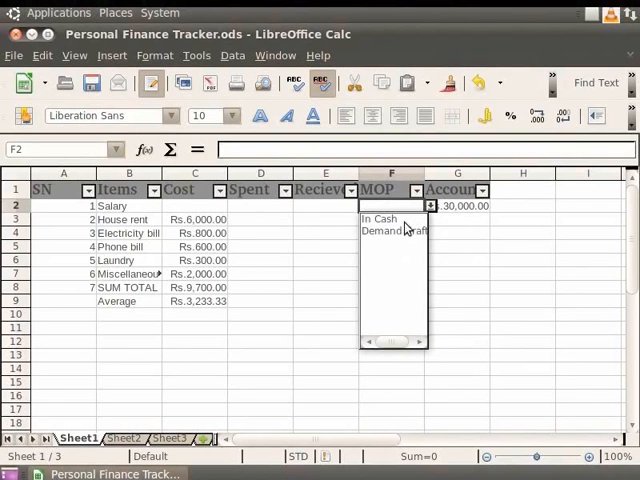
left_click(379, 218)
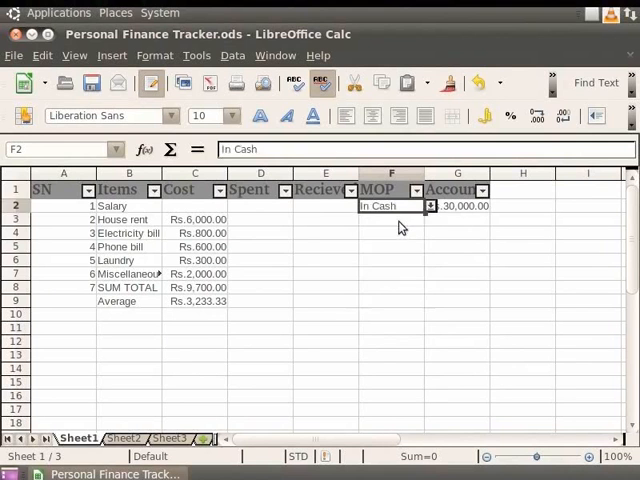
left_click(430, 219)
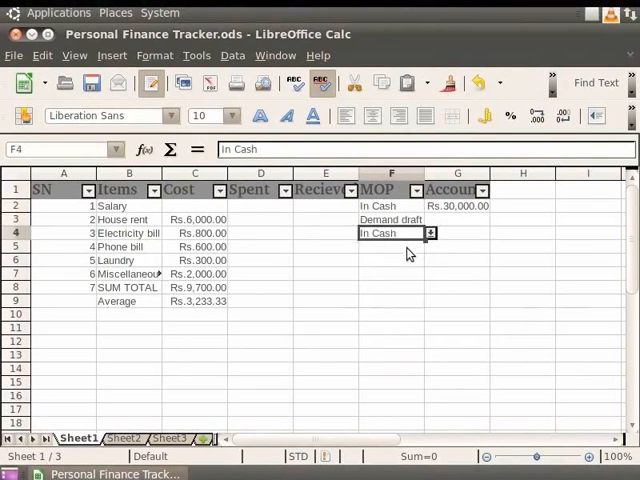
left_click(430, 246)
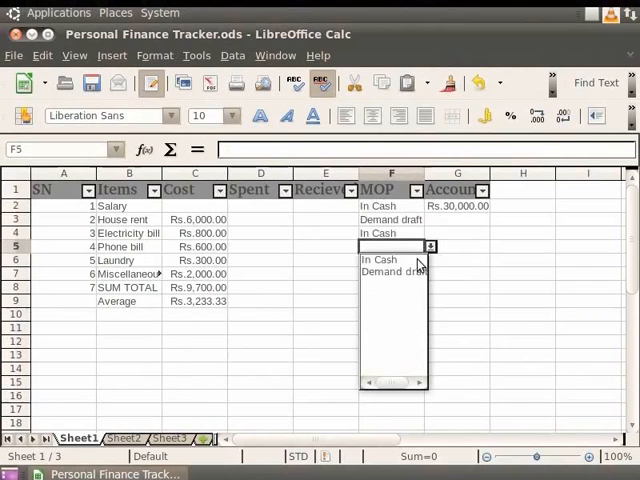
left_click(393, 273)
type("In Cash")
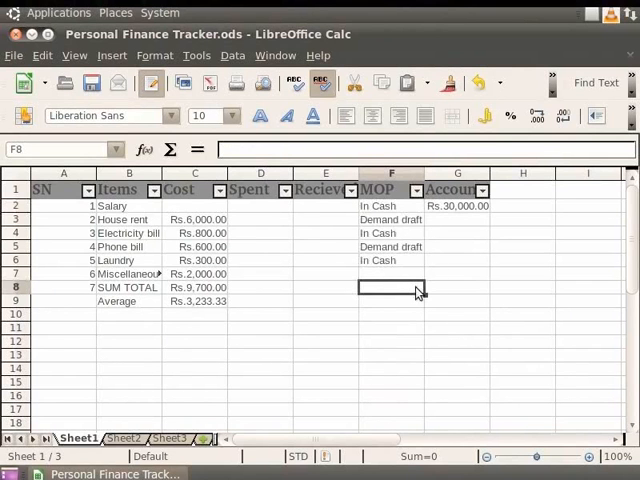
left_click(390, 301)
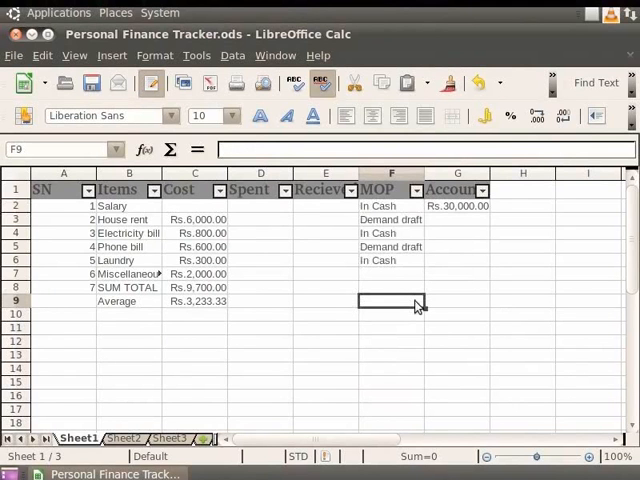